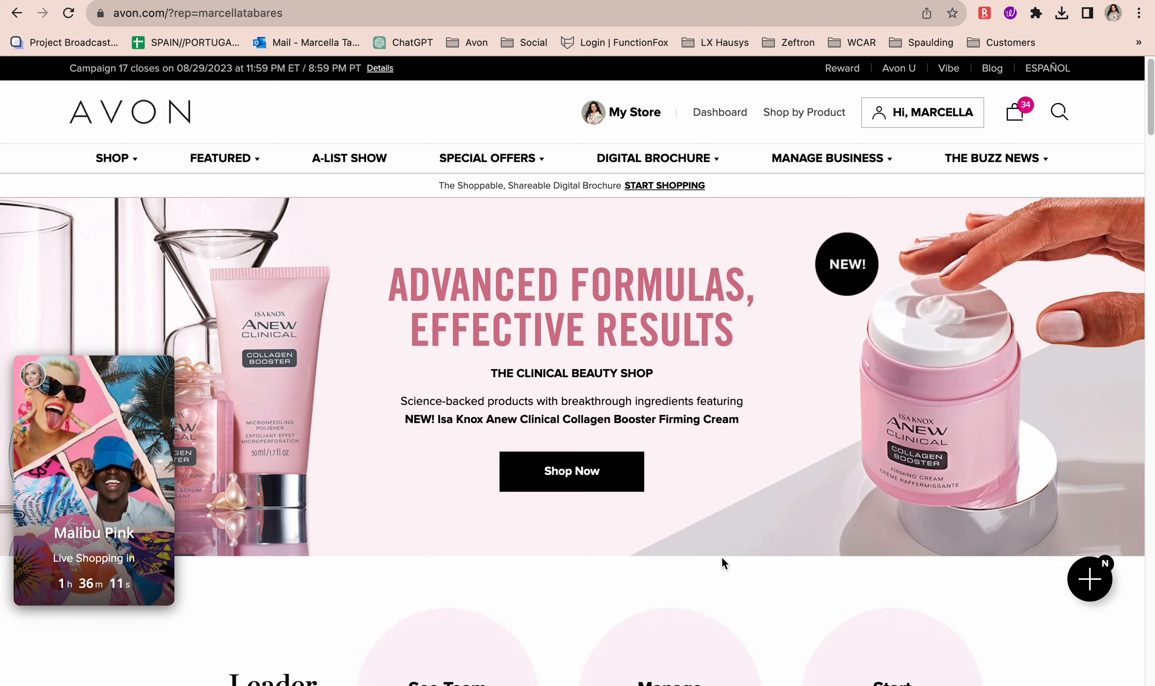
pyautogui.moveTo(575, 211)
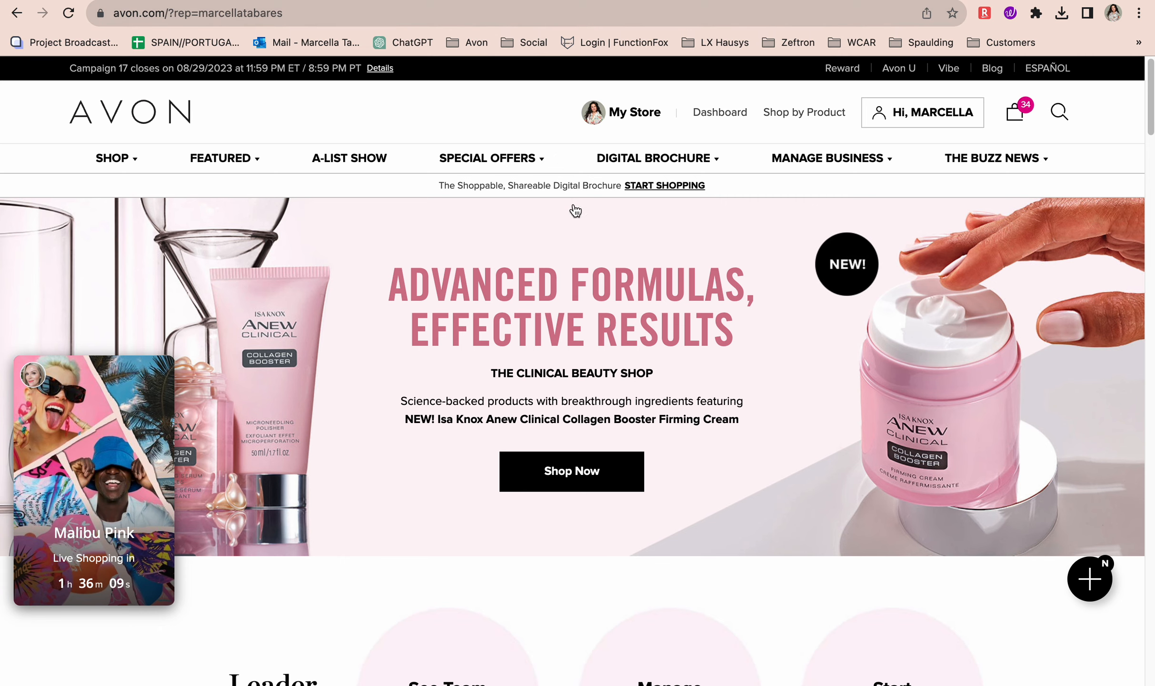
pyautogui.moveTo(424, 193)
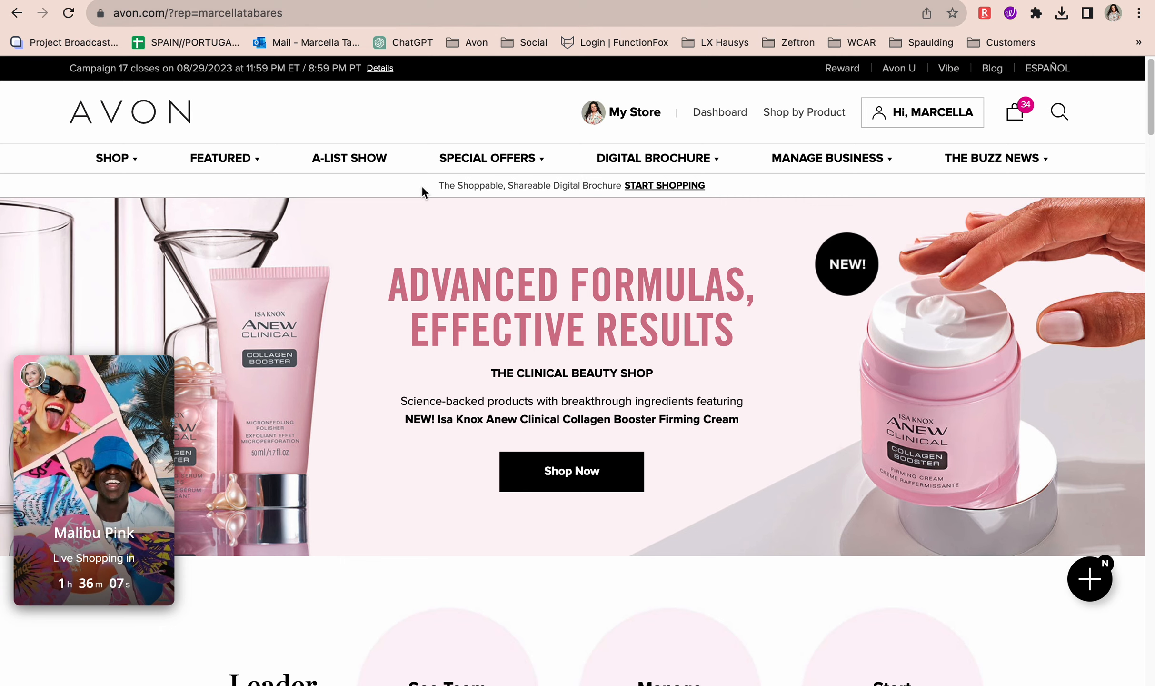
# Go to Customer Invoicing under Manage Business, listing 10 of 270 invoices.
pyautogui.click(653, 158)
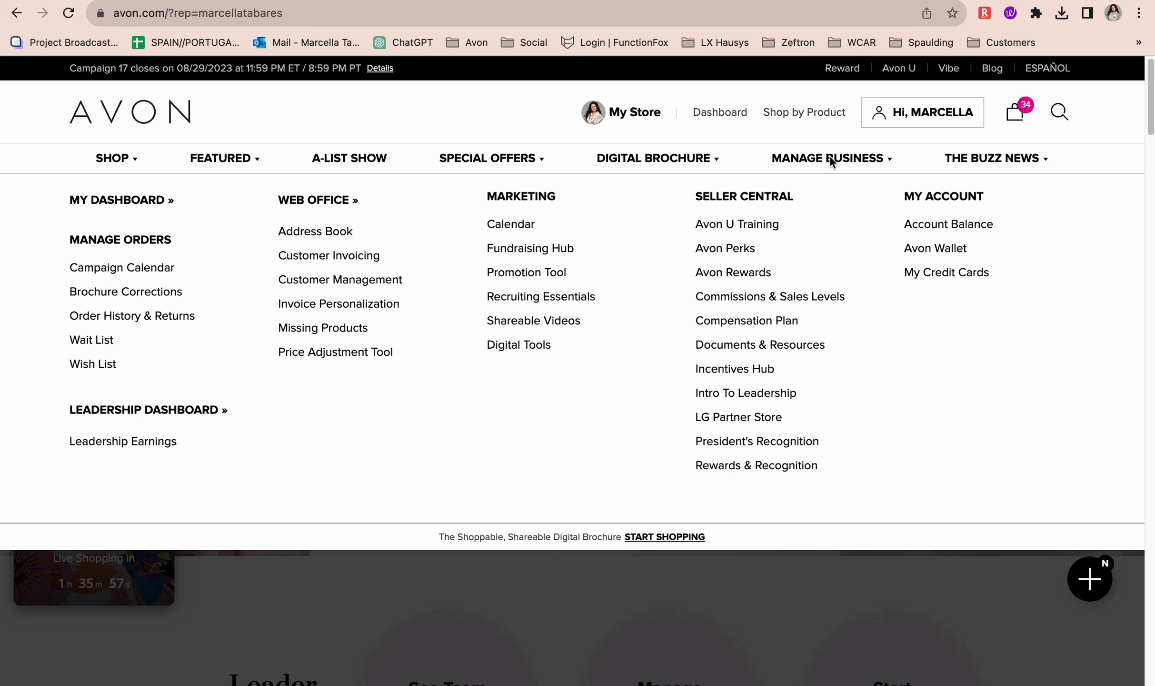
pyautogui.moveTo(793, 167)
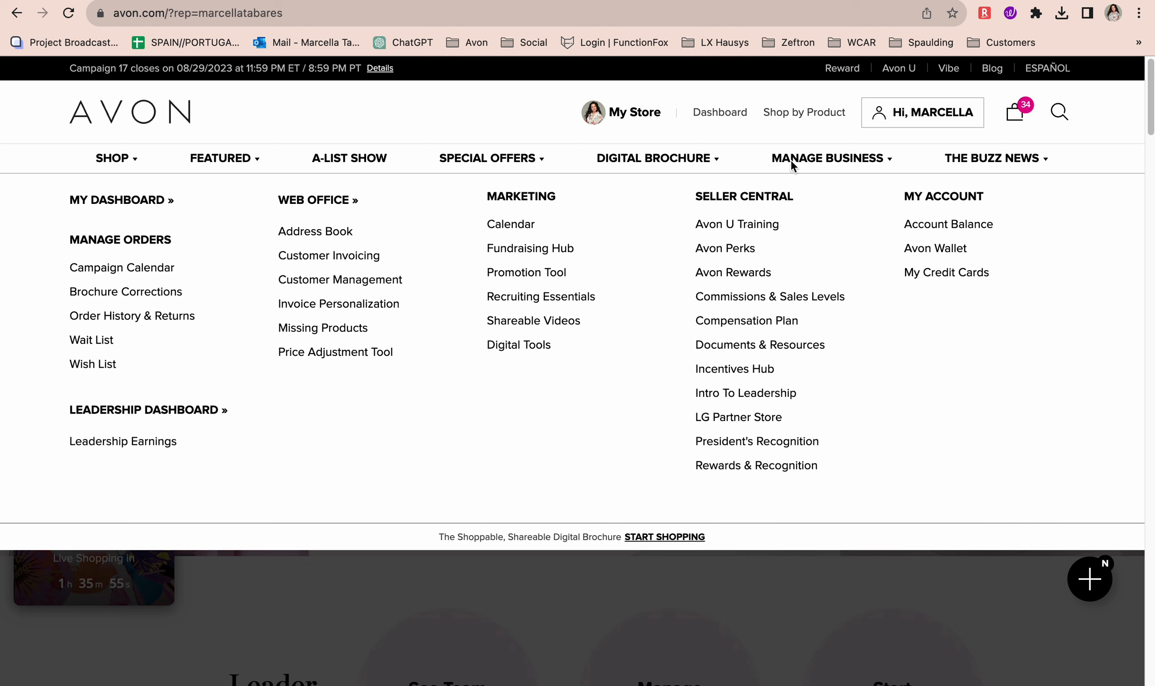
pyautogui.moveTo(815, 165)
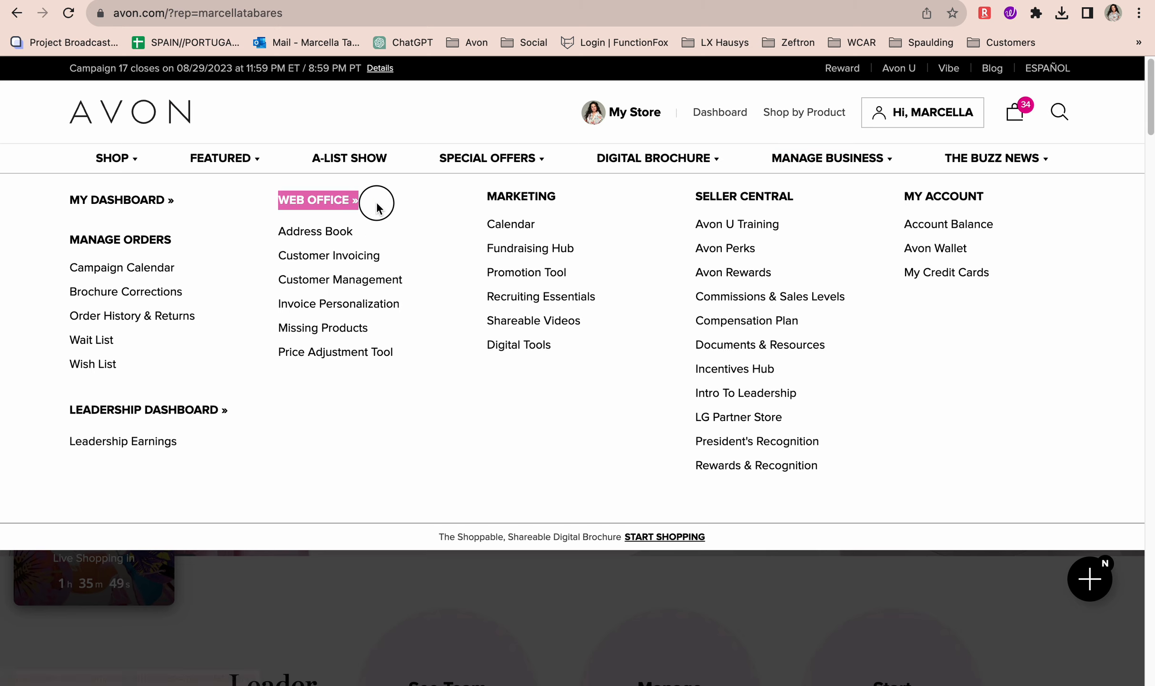
pyautogui.moveTo(328, 255)
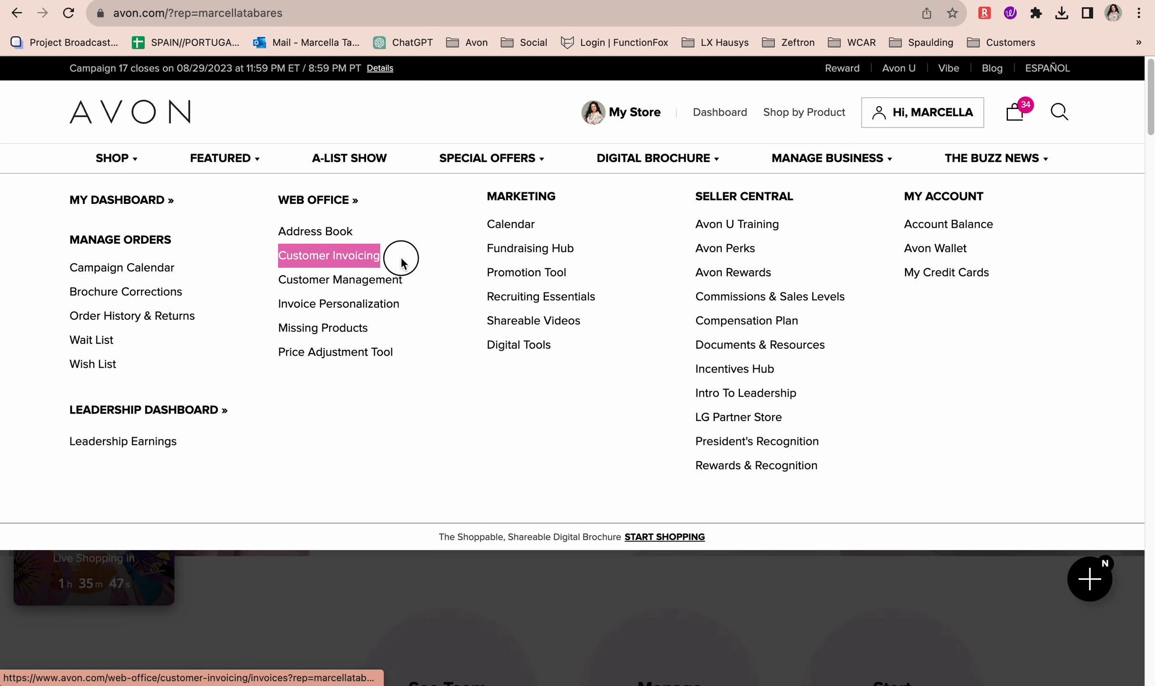
pyautogui.click(328, 255)
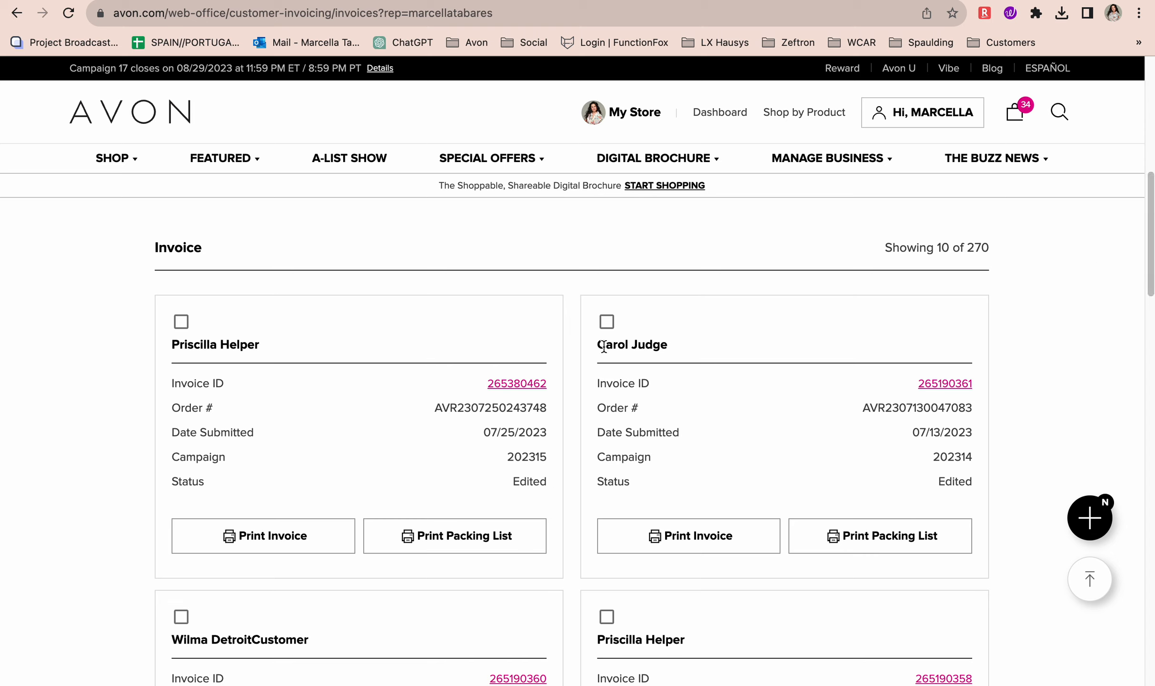
pyautogui.doubleClick(631, 344)
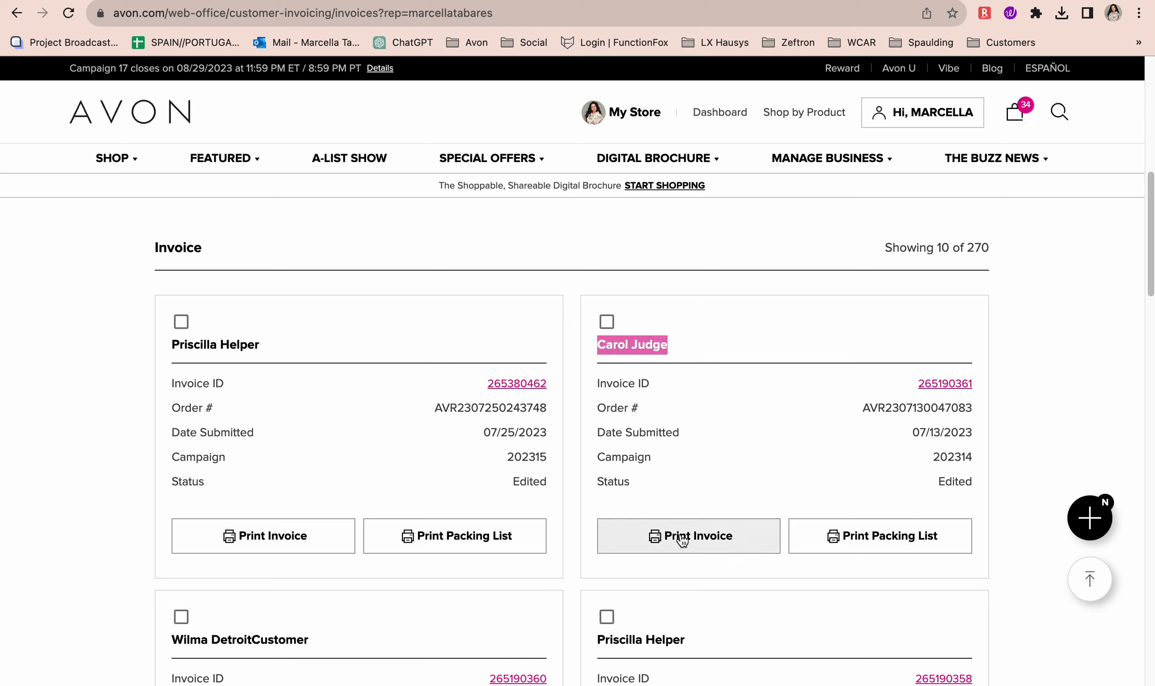
pyautogui.moveTo(646, 339)
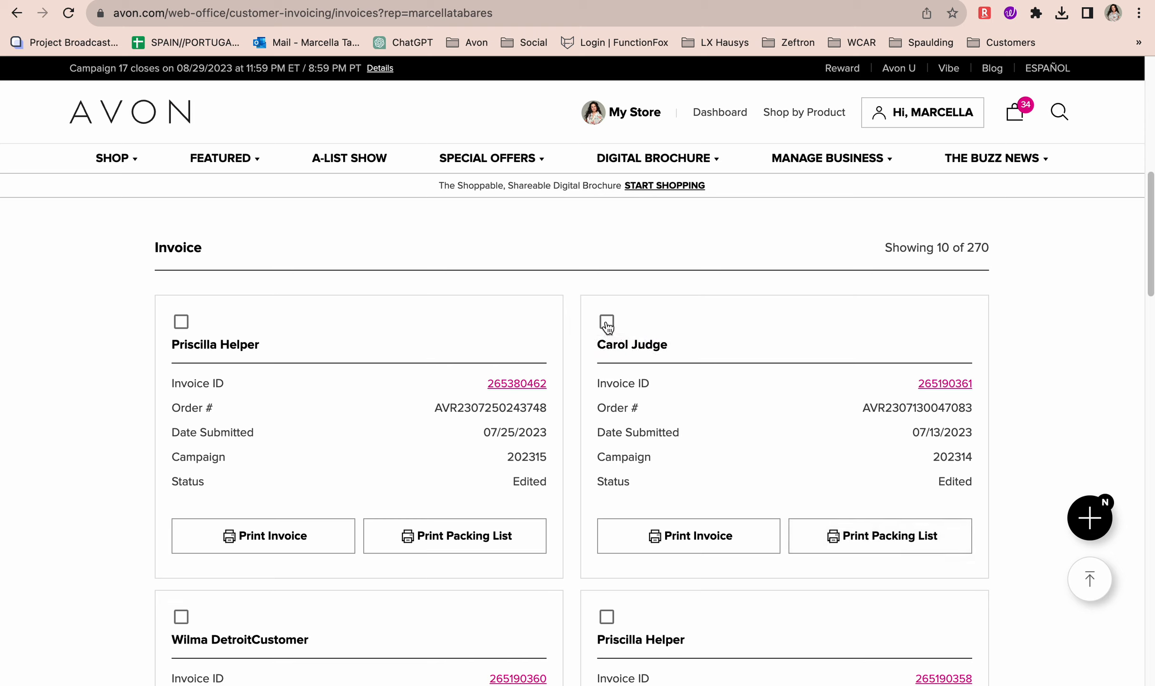
pyautogui.click(605, 322)
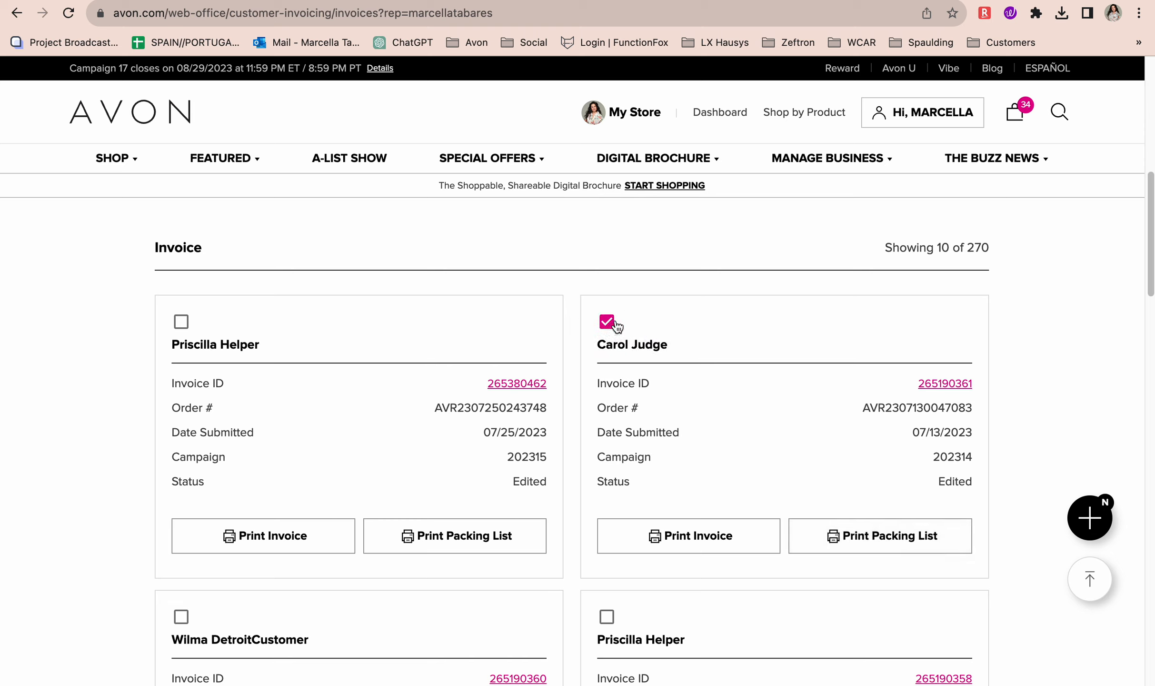
pyautogui.scroll(-3)
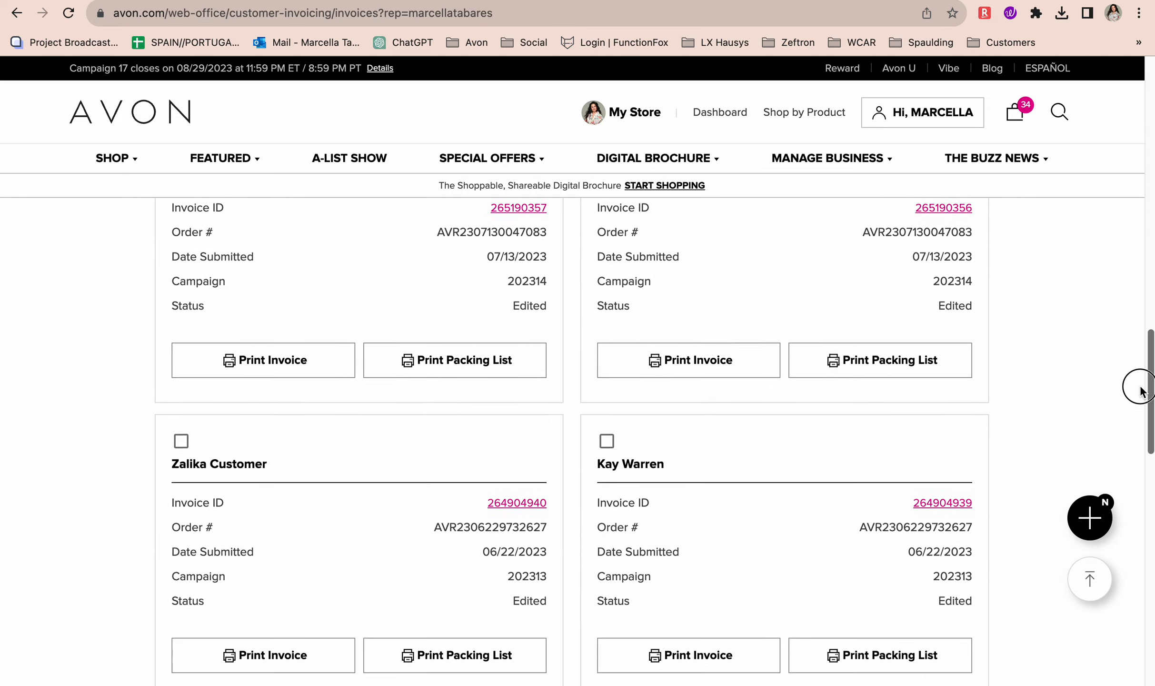
pyautogui.scroll(-3)
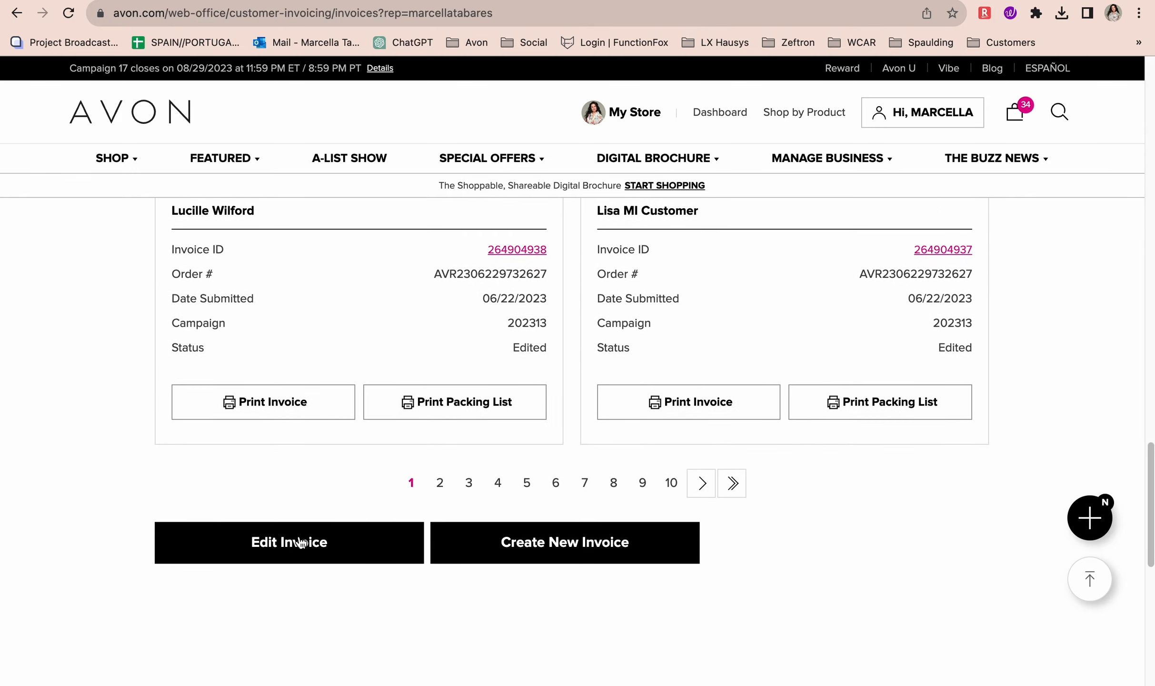
pyautogui.click(287, 542)
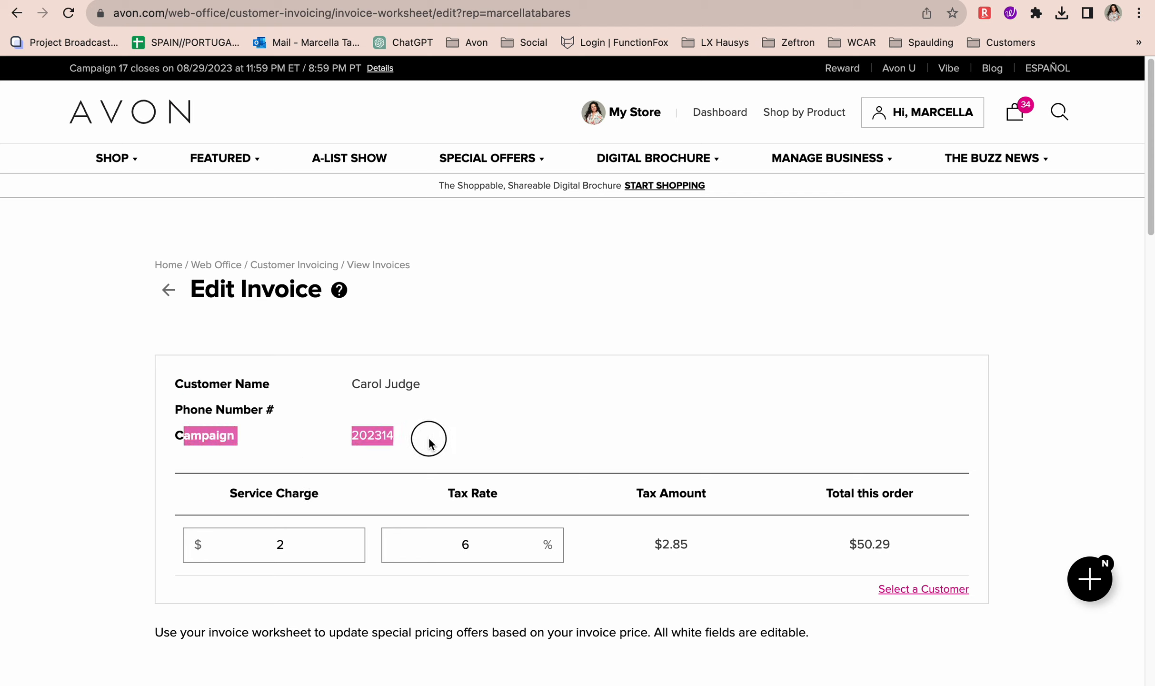
pyautogui.click(431, 438)
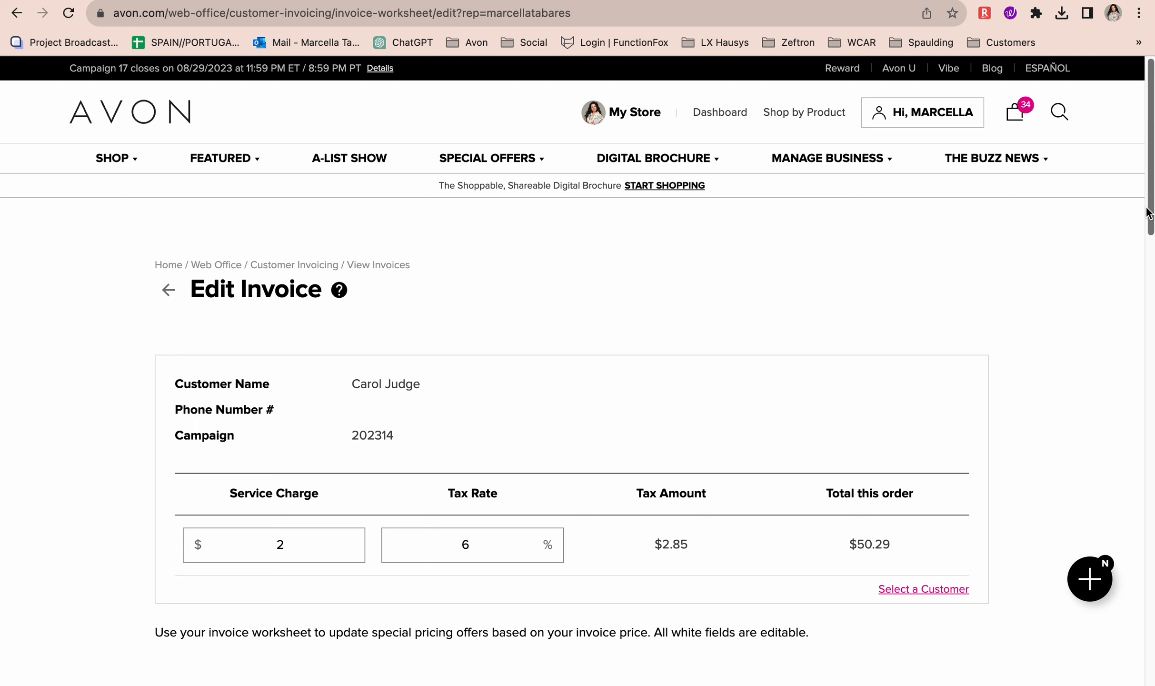
pyautogui.scroll(-3)
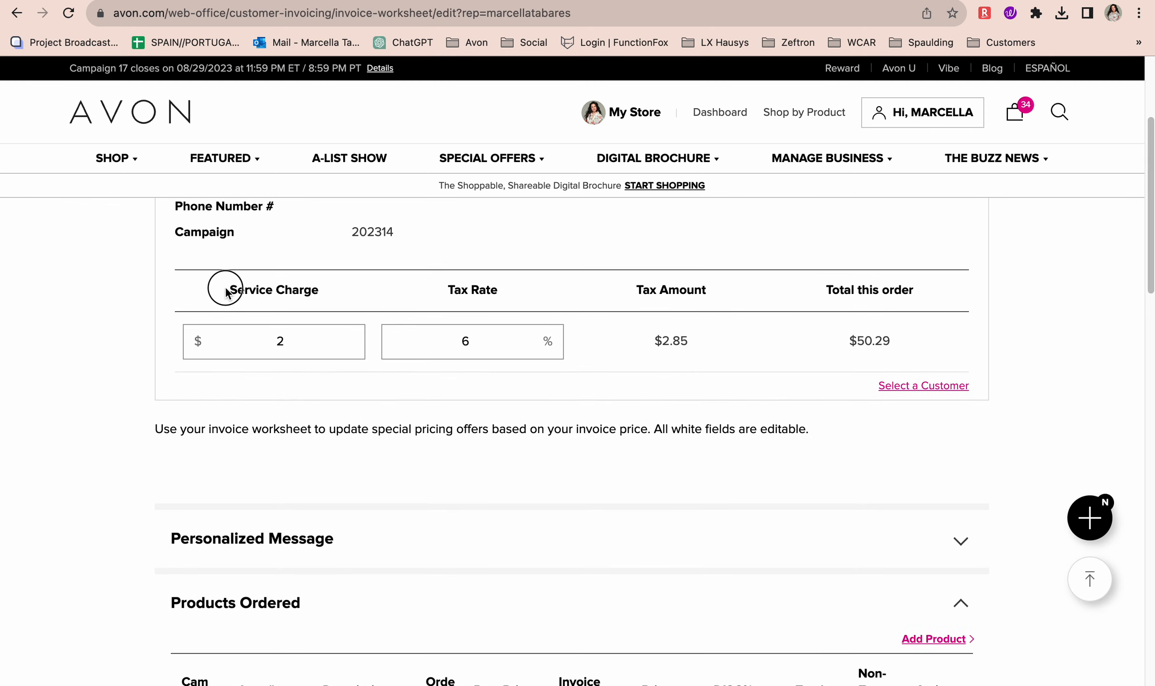
pyautogui.doubleClick(472, 290)
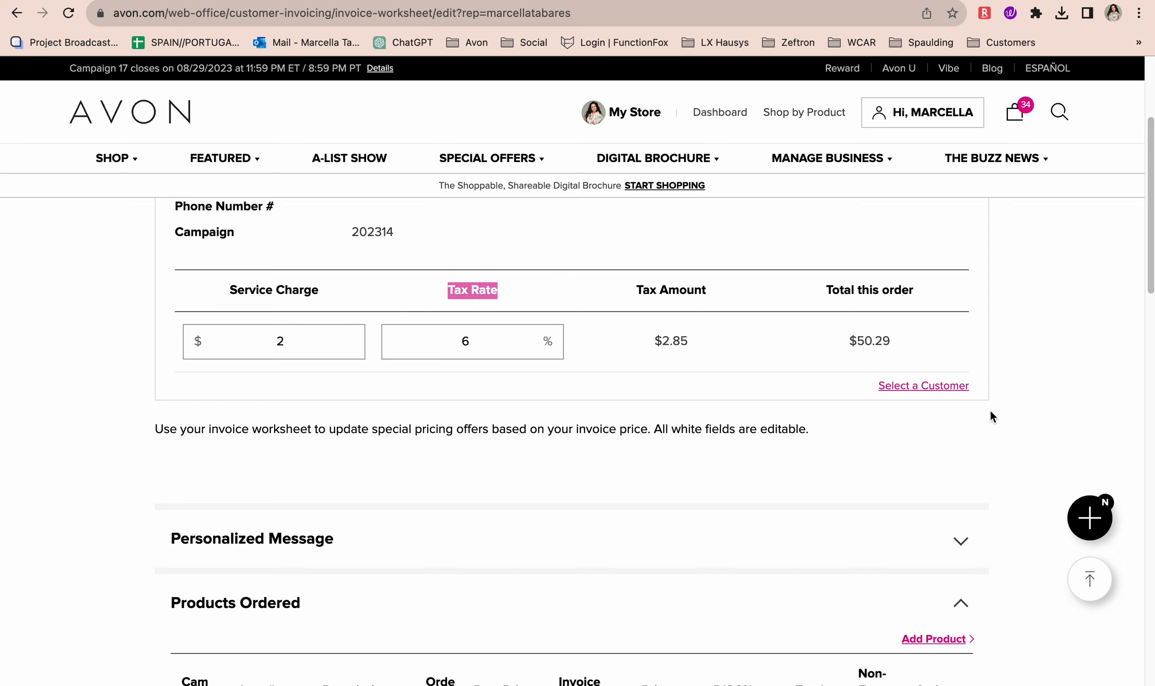
pyautogui.scroll(3)
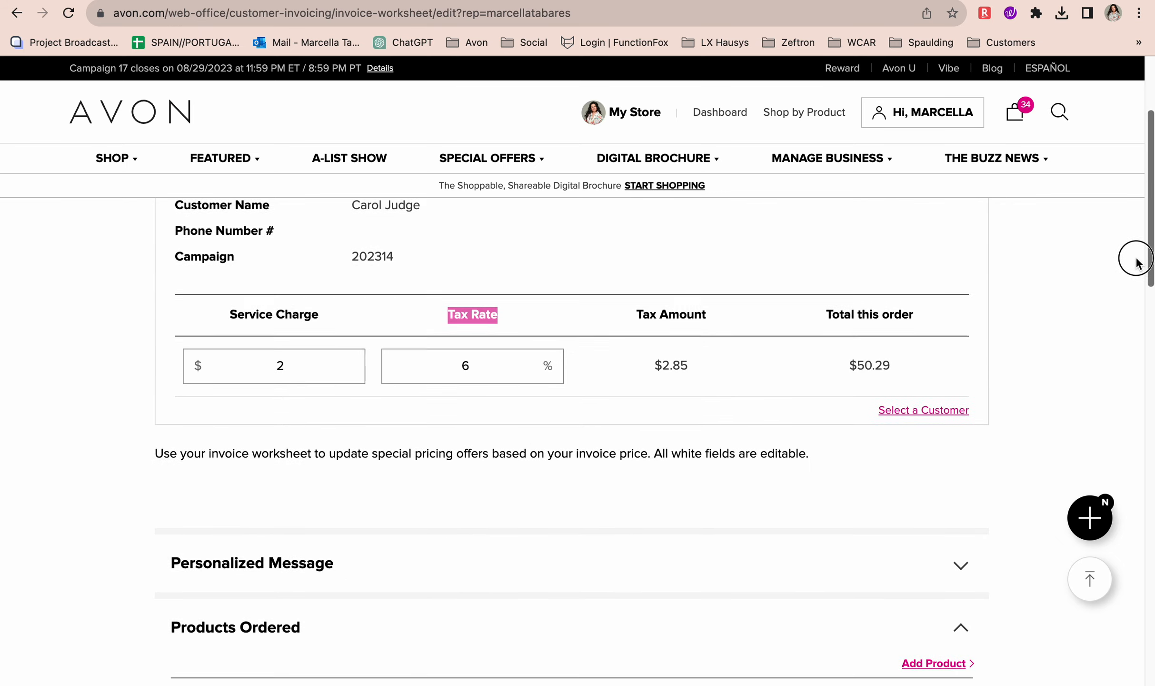
pyautogui.scroll(3)
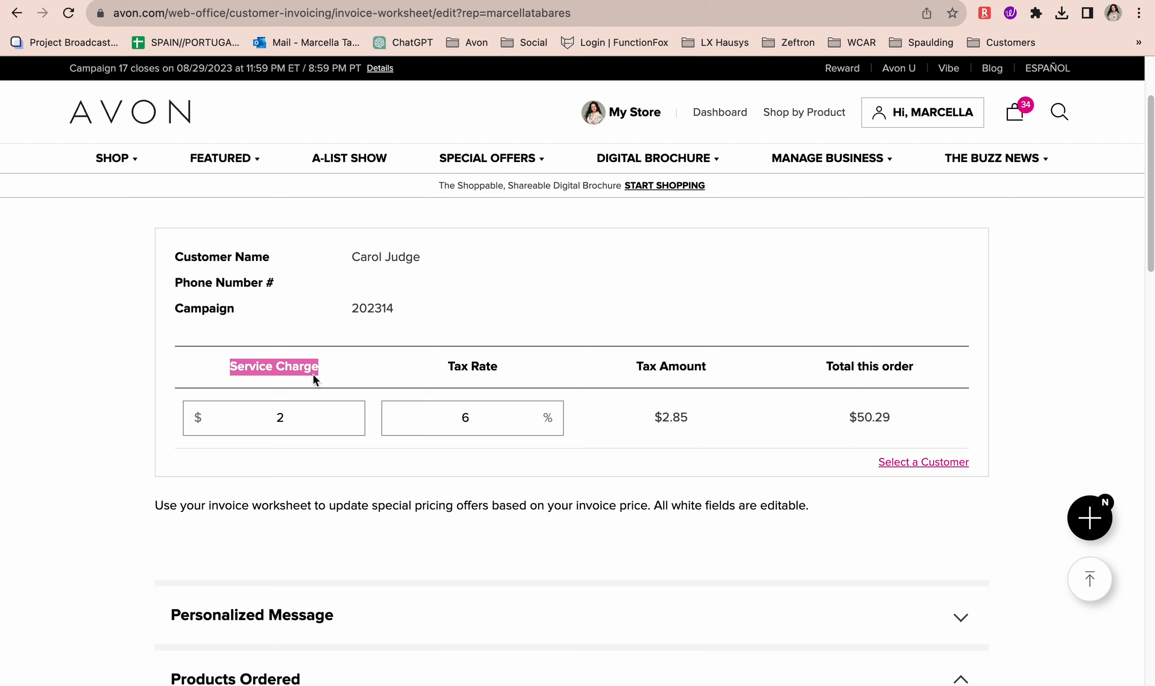
pyautogui.moveTo(309, 379)
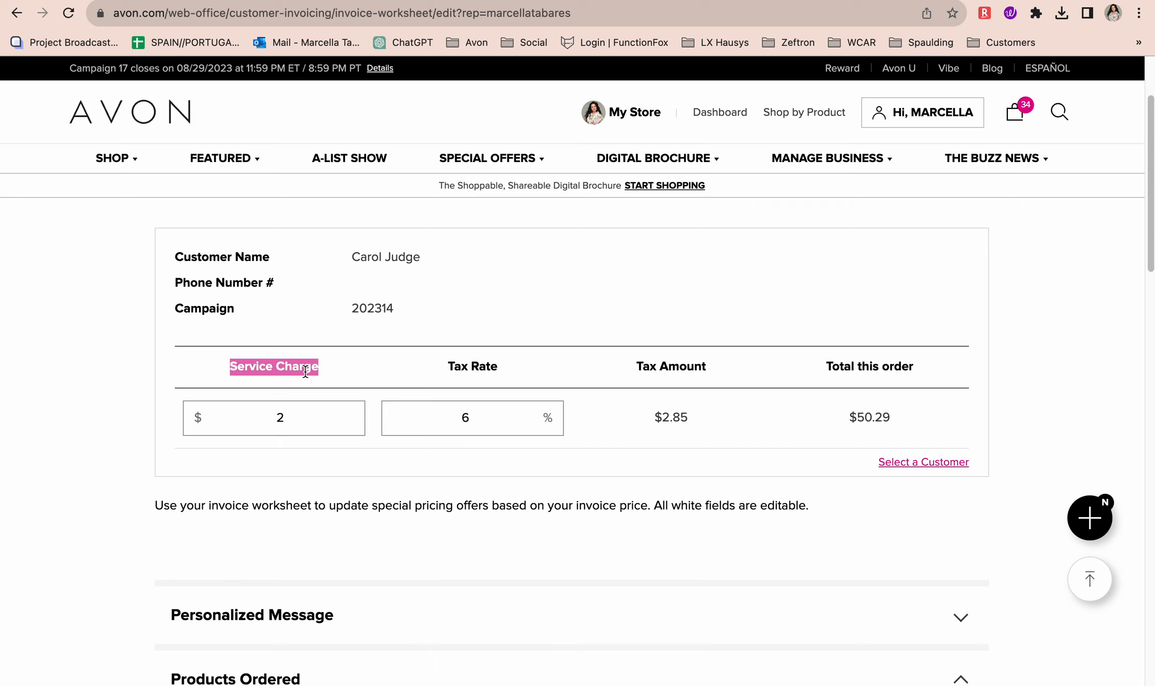
pyautogui.write('1')
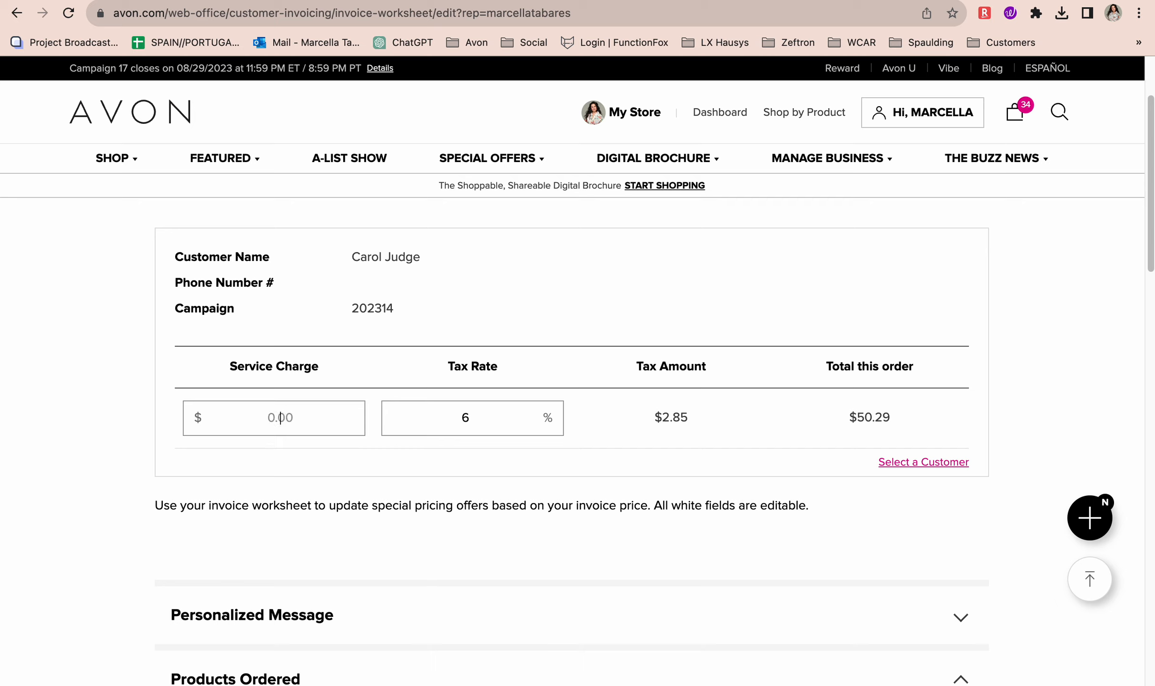
pyautogui.write('3')
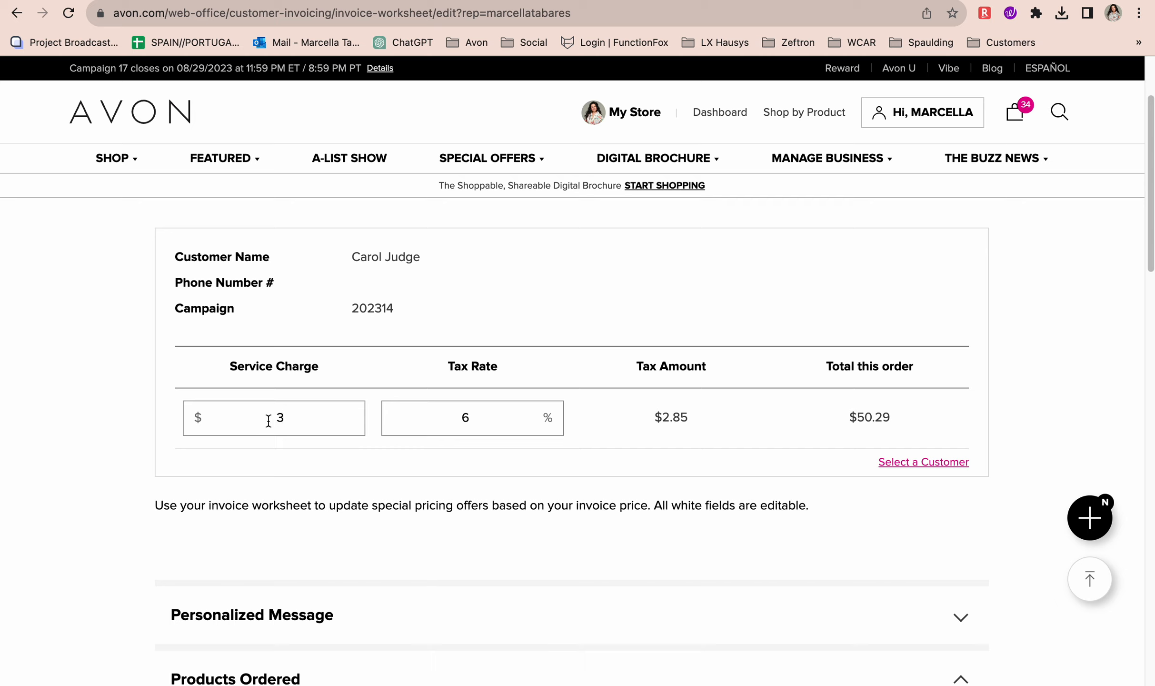
pyautogui.write('2')
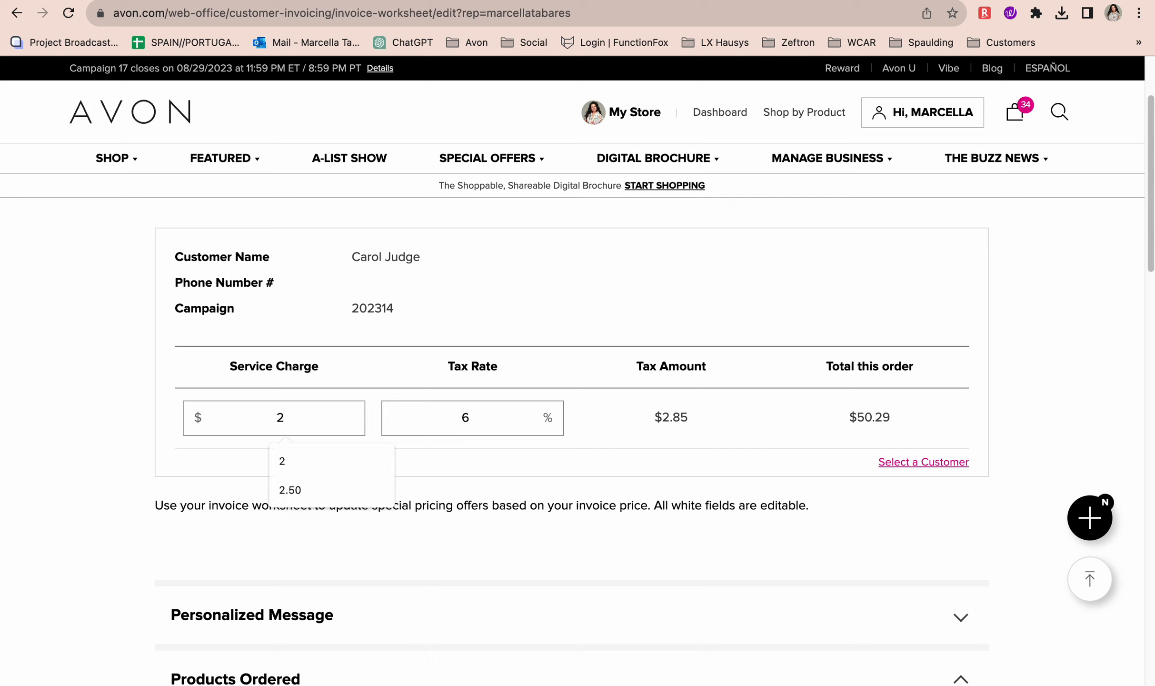
pyautogui.click(278, 417)
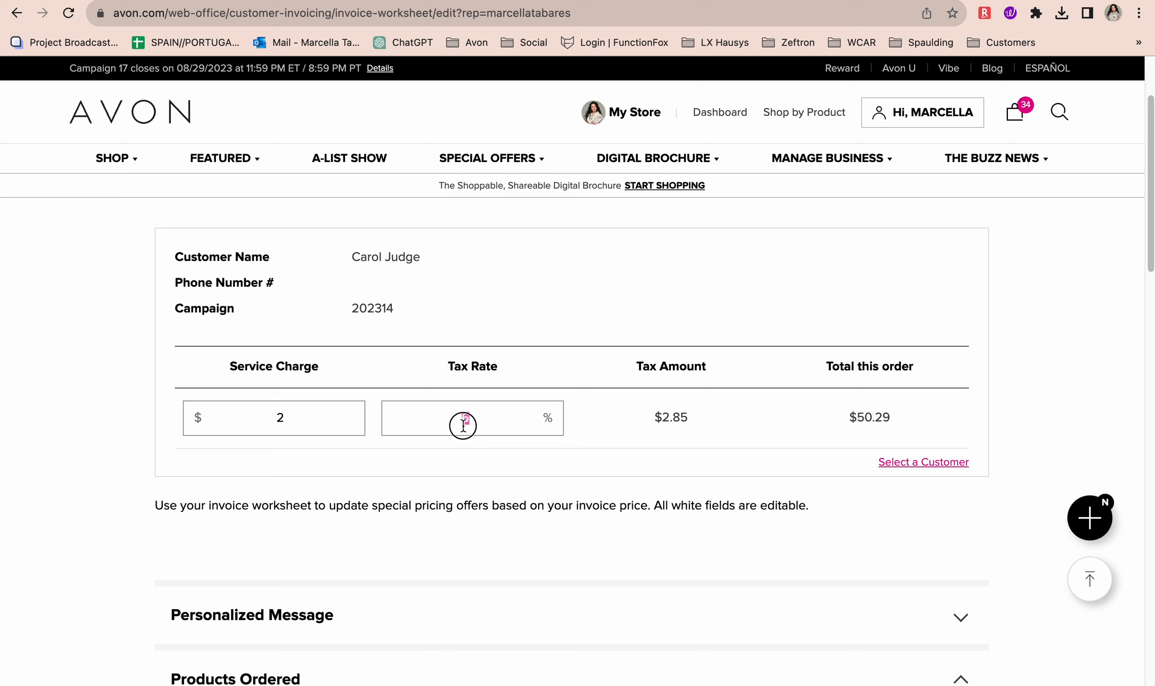
pyautogui.write('6')
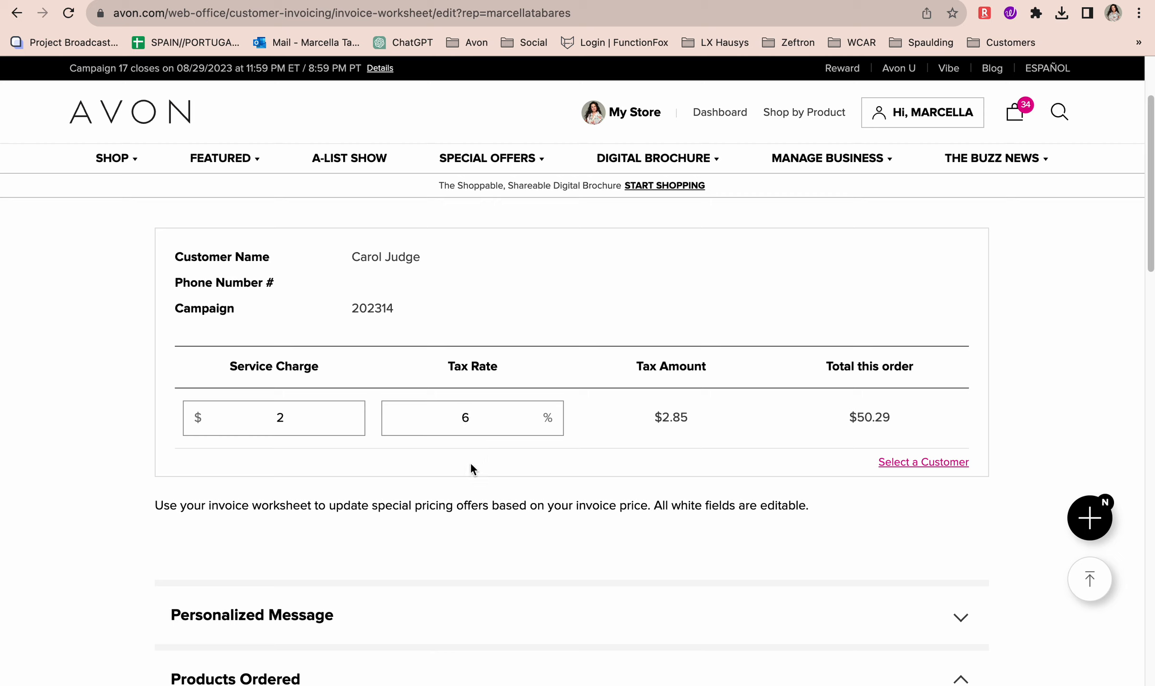
# Enter the DISC% value on the Timeless Perfumed Skin Softener row, line still totaling $3.99.
pyautogui.scroll(-3)
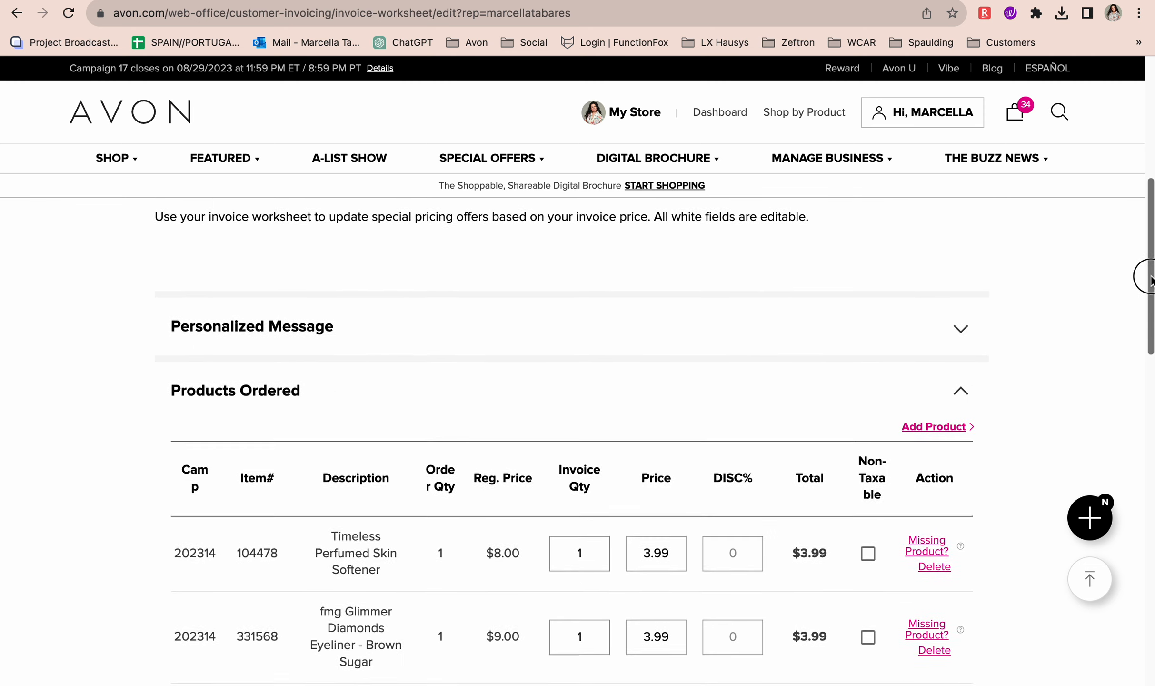
pyautogui.scroll(-3)
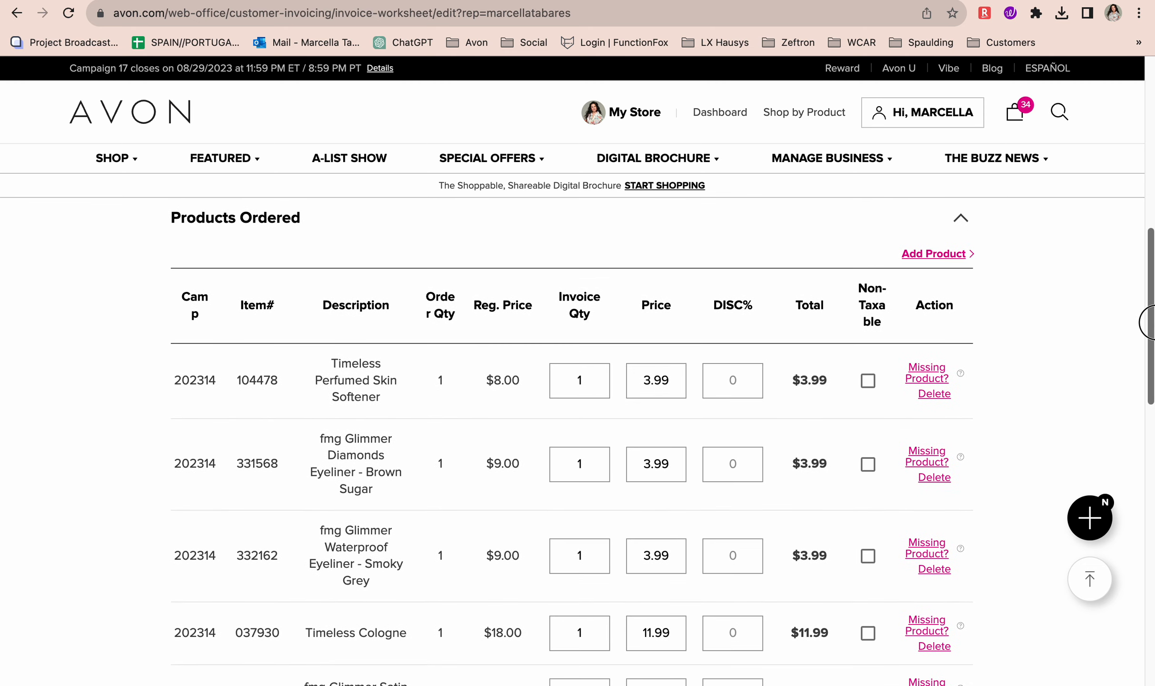
pyautogui.scroll(-3)
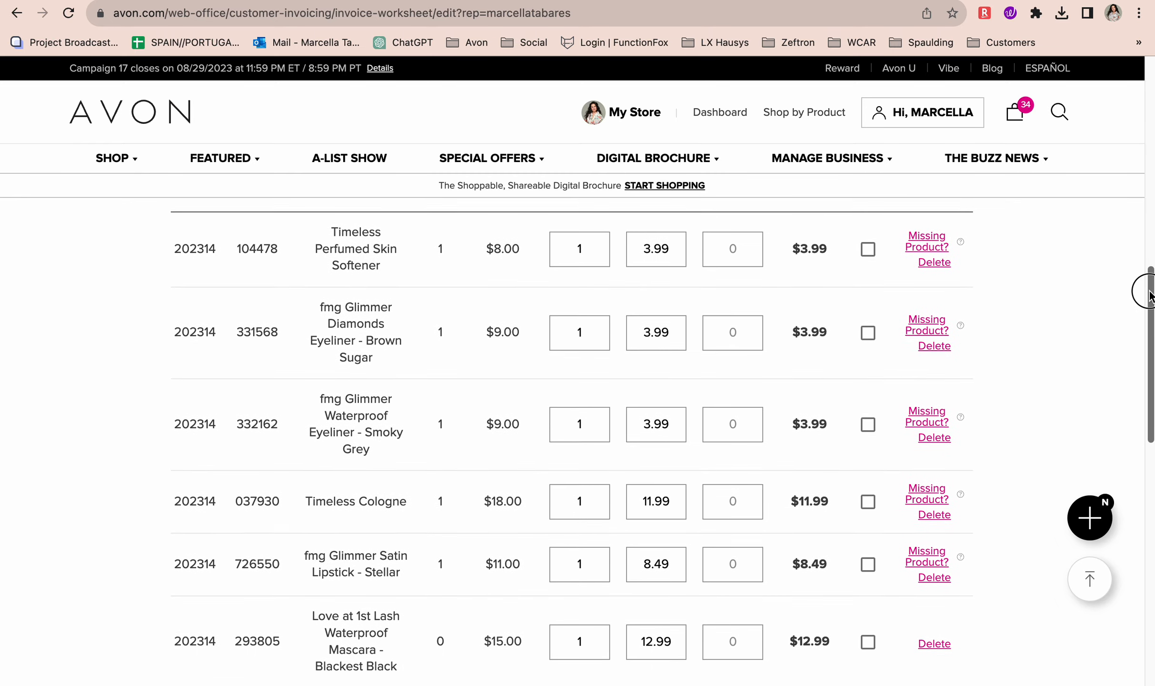
pyautogui.scroll(3)
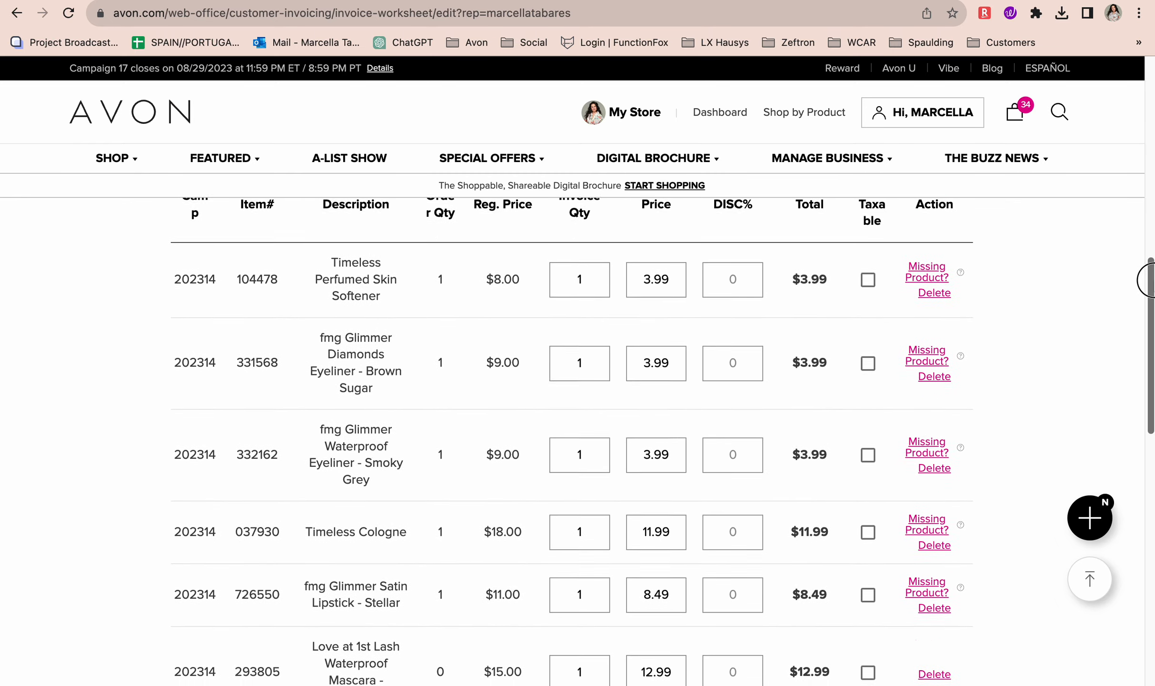
pyautogui.scroll(3)
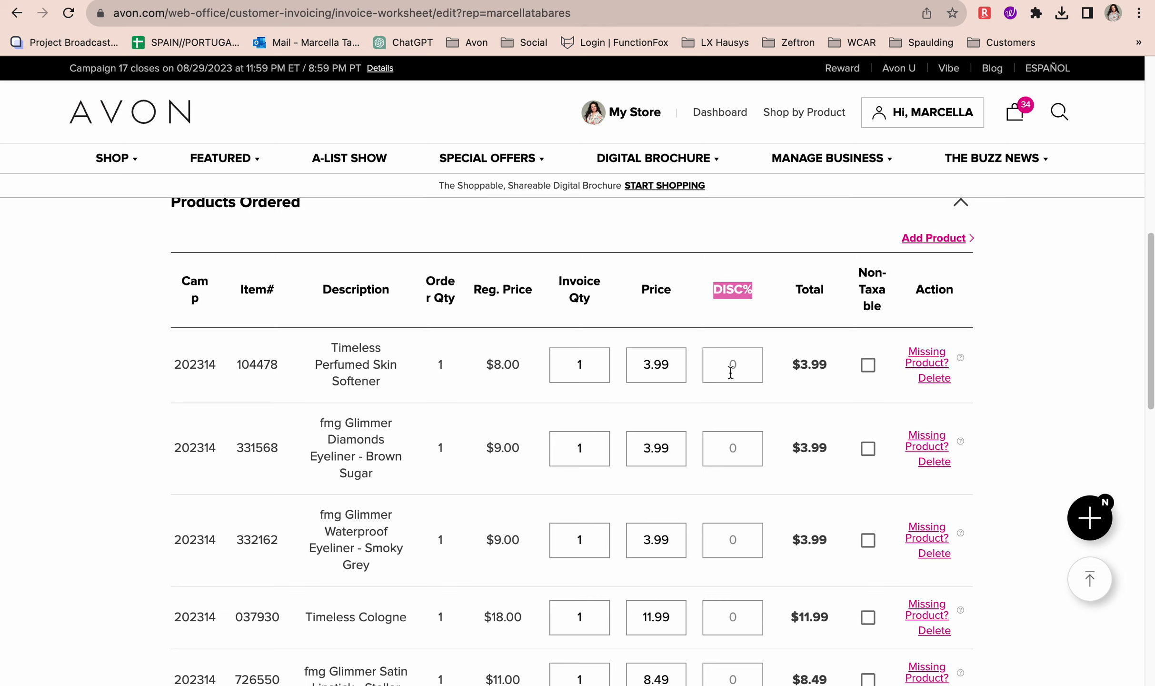
pyautogui.click(732, 364)
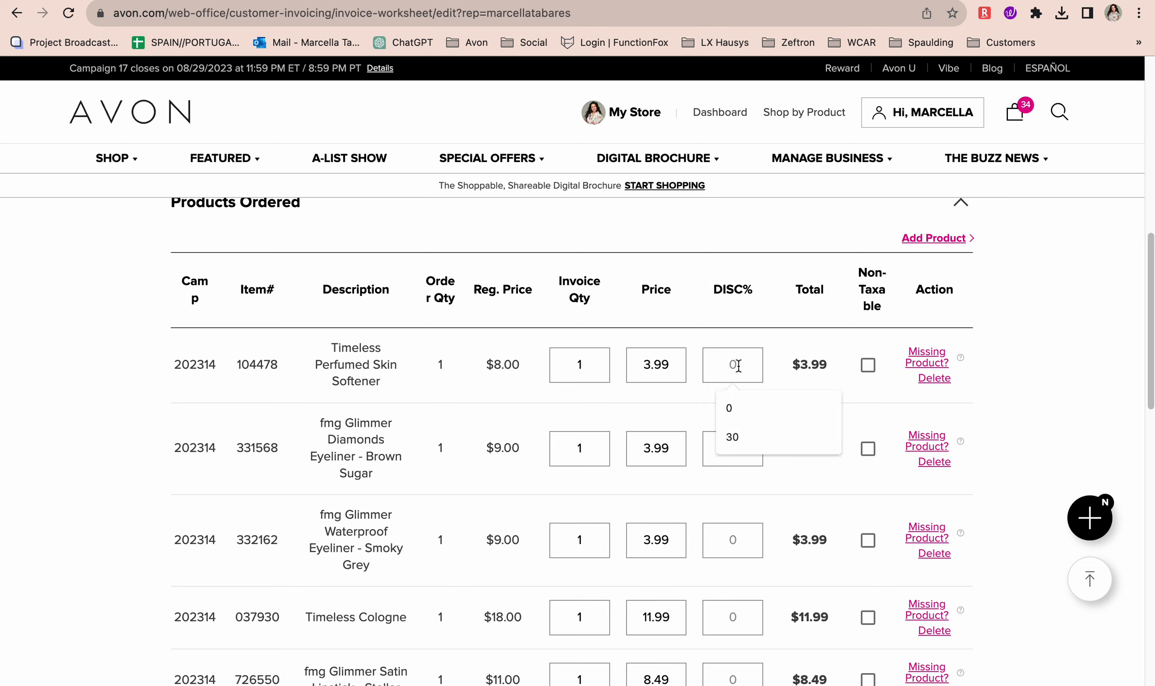
pyautogui.write('10')
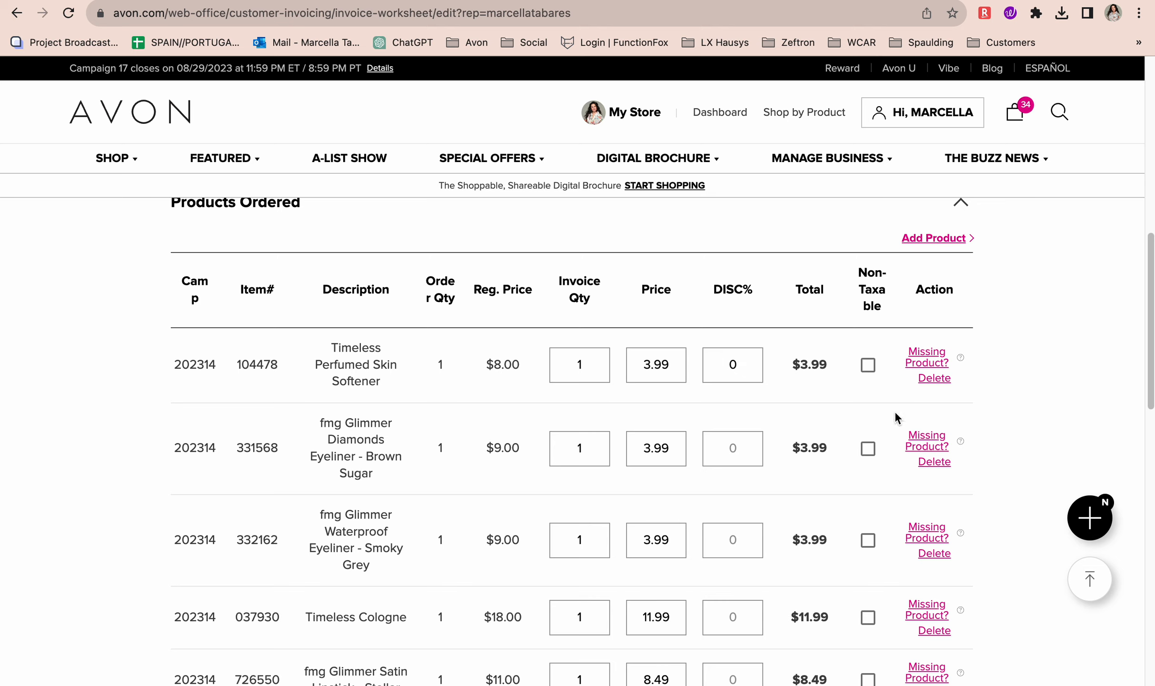
pyautogui.moveTo(934, 378)
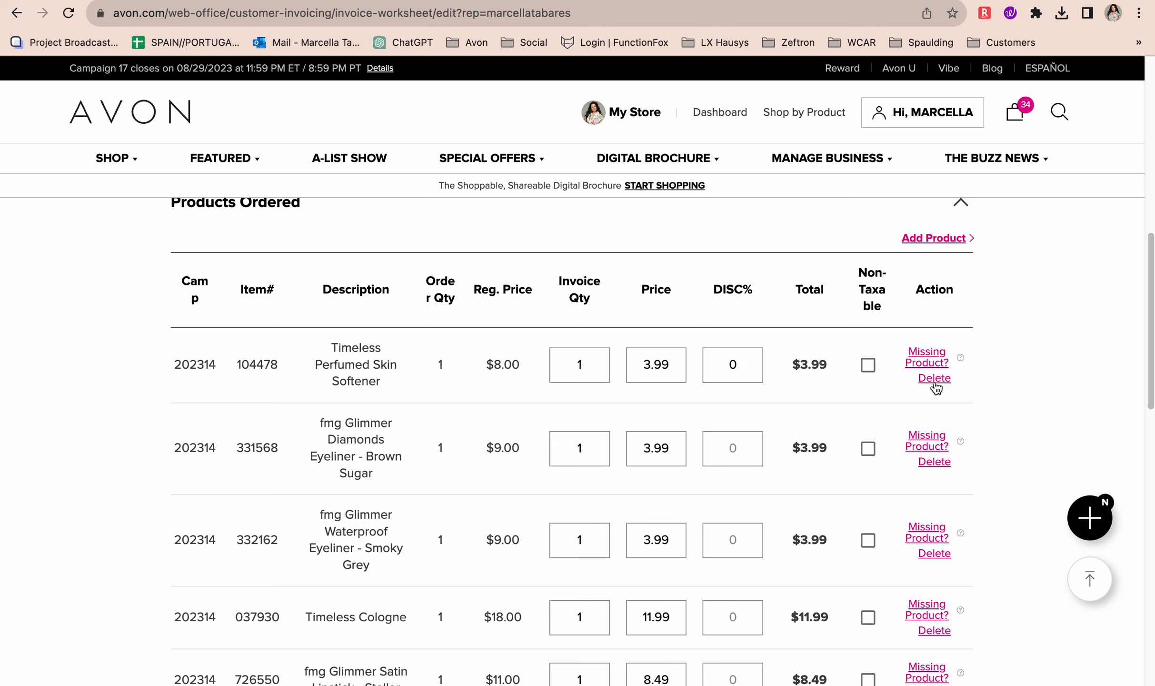
pyautogui.moveTo(935, 385)
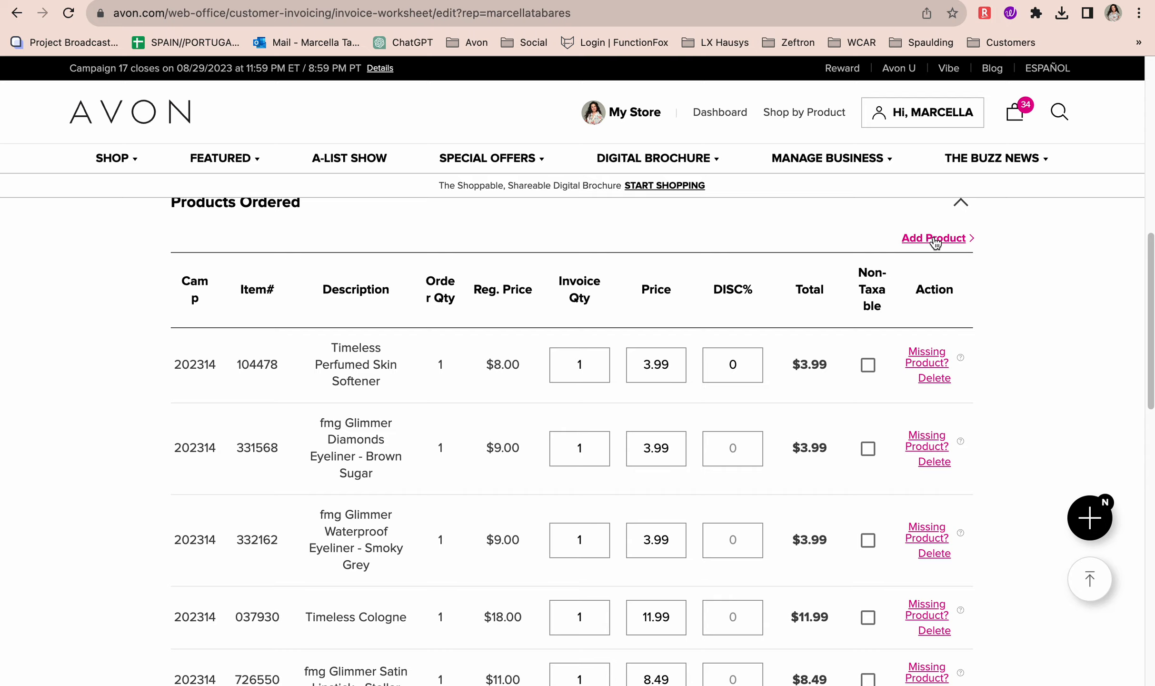
pyautogui.click(934, 239)
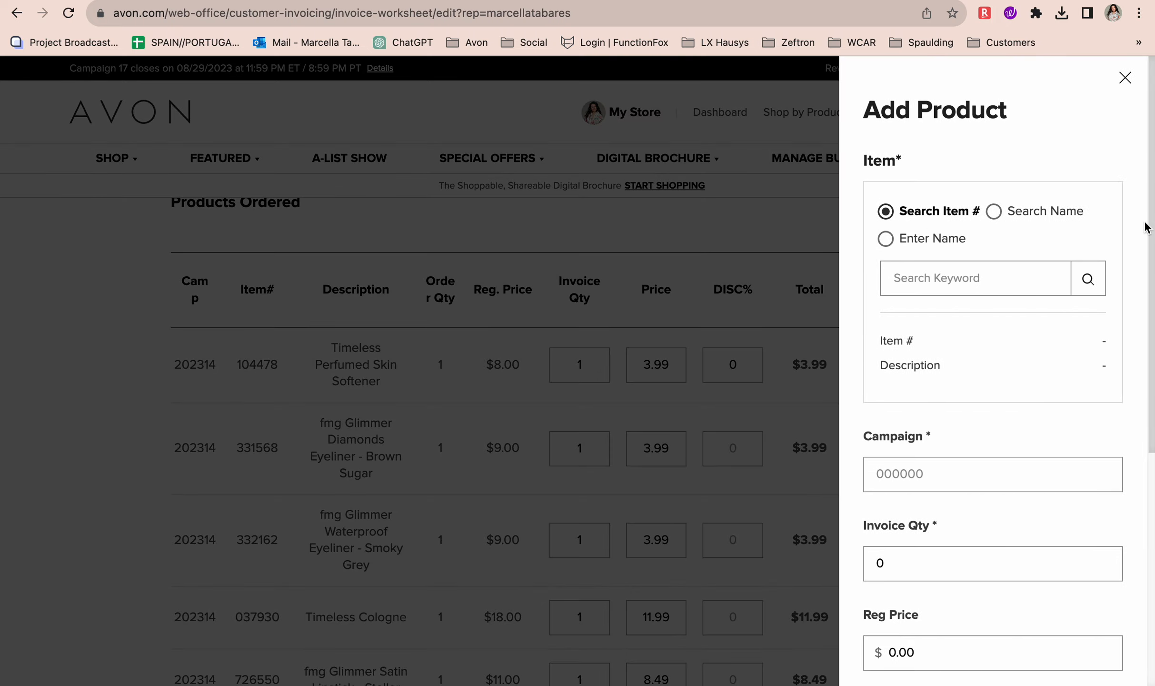
pyautogui.scroll(-3)
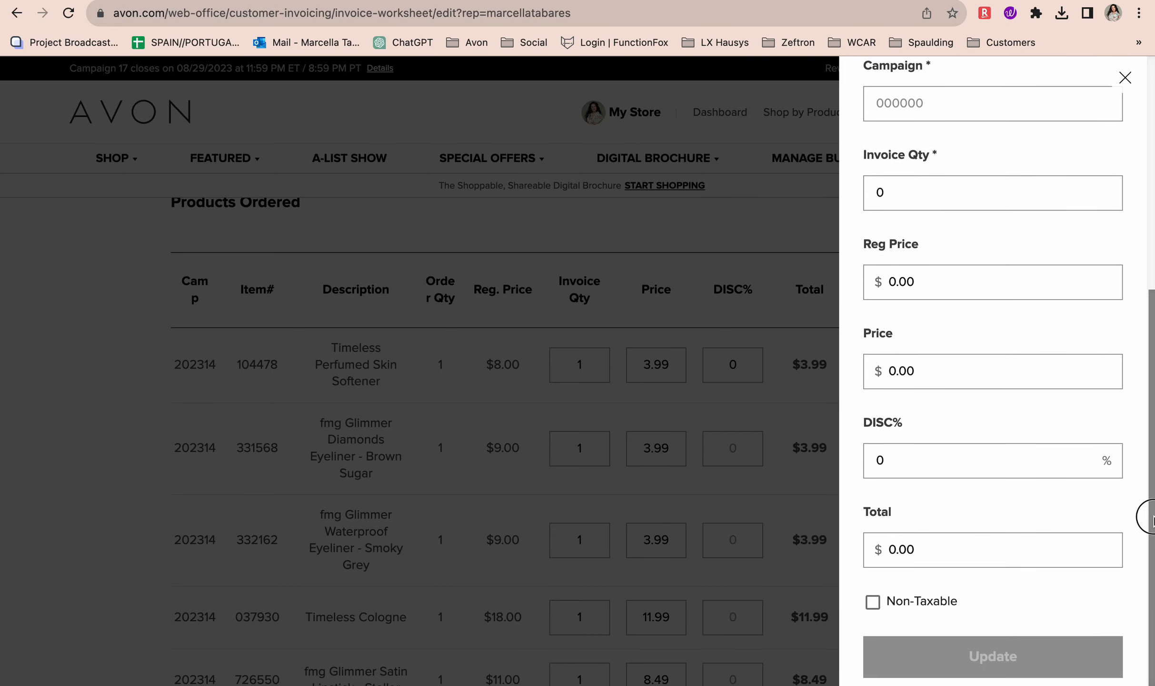
pyautogui.click(1124, 76)
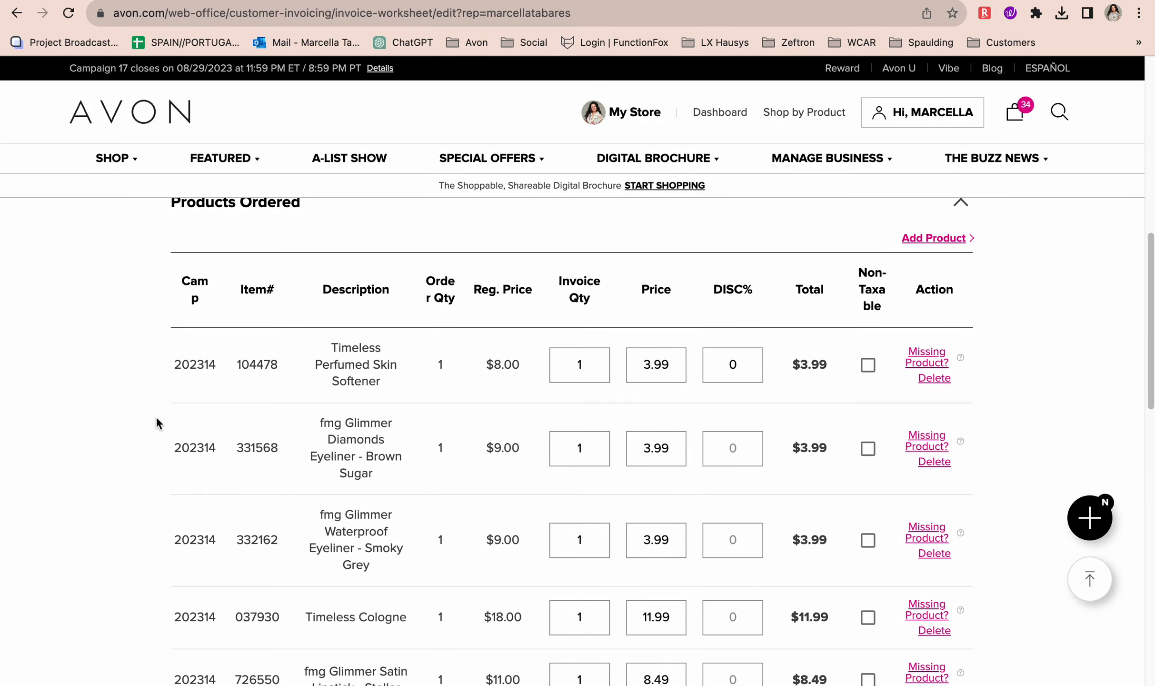
pyautogui.scroll(-3)
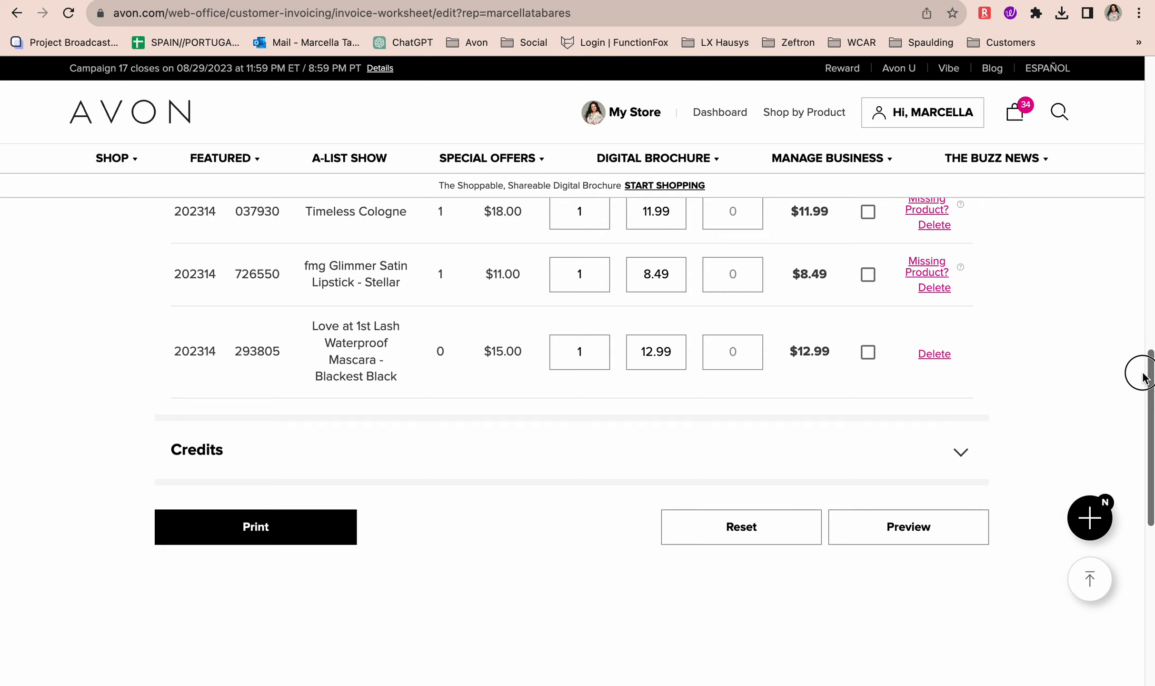
pyautogui.scroll(3)
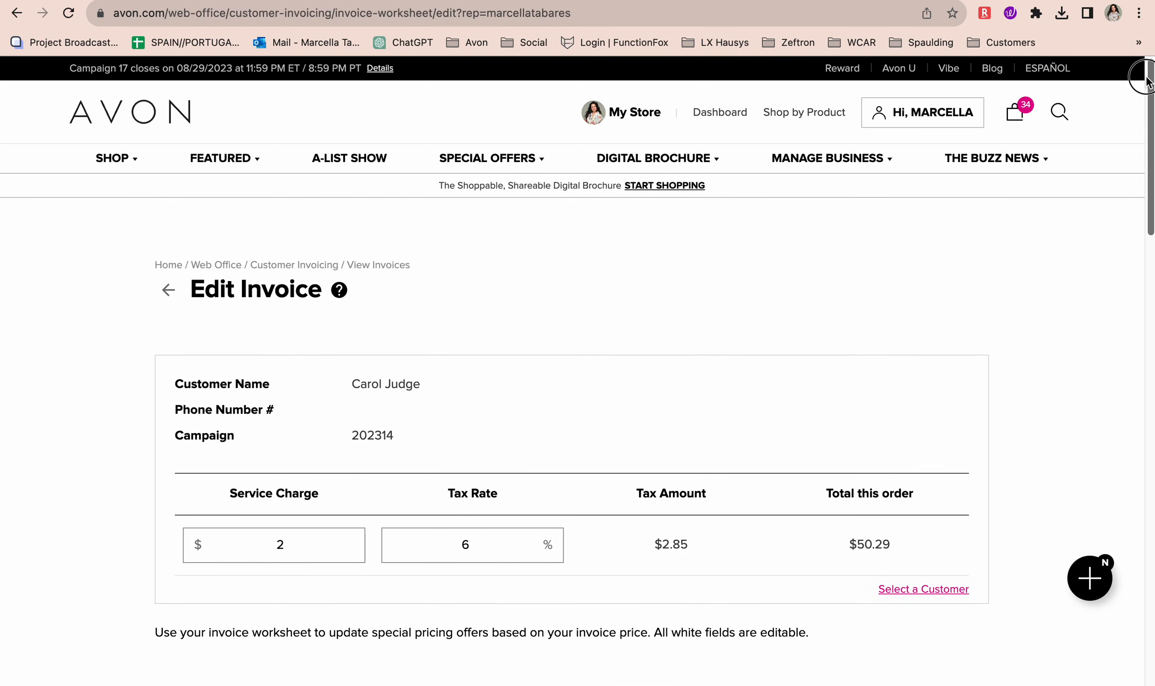
pyautogui.scroll(-3)
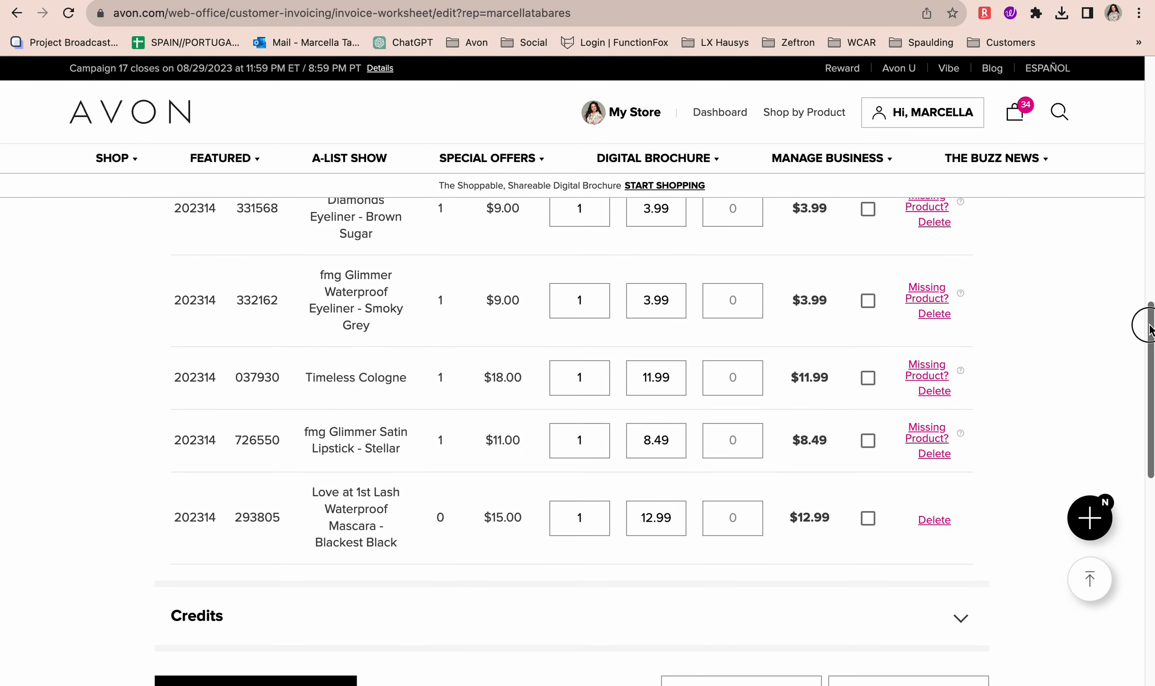
pyautogui.scroll(-3)
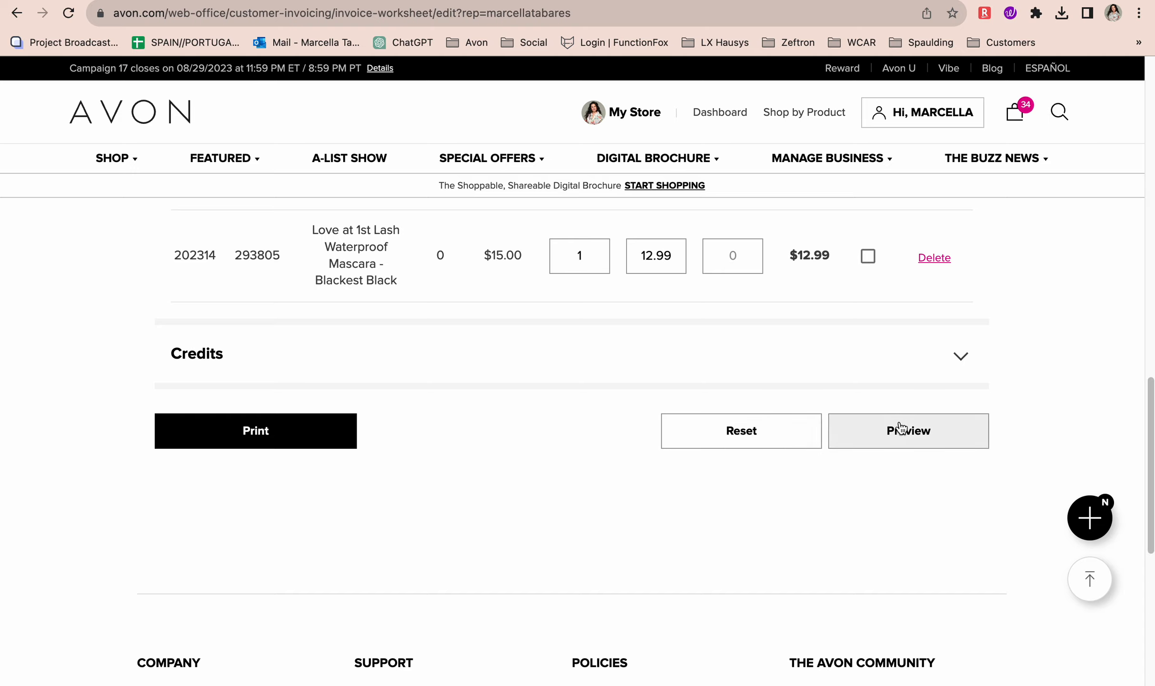
pyautogui.click(907, 430)
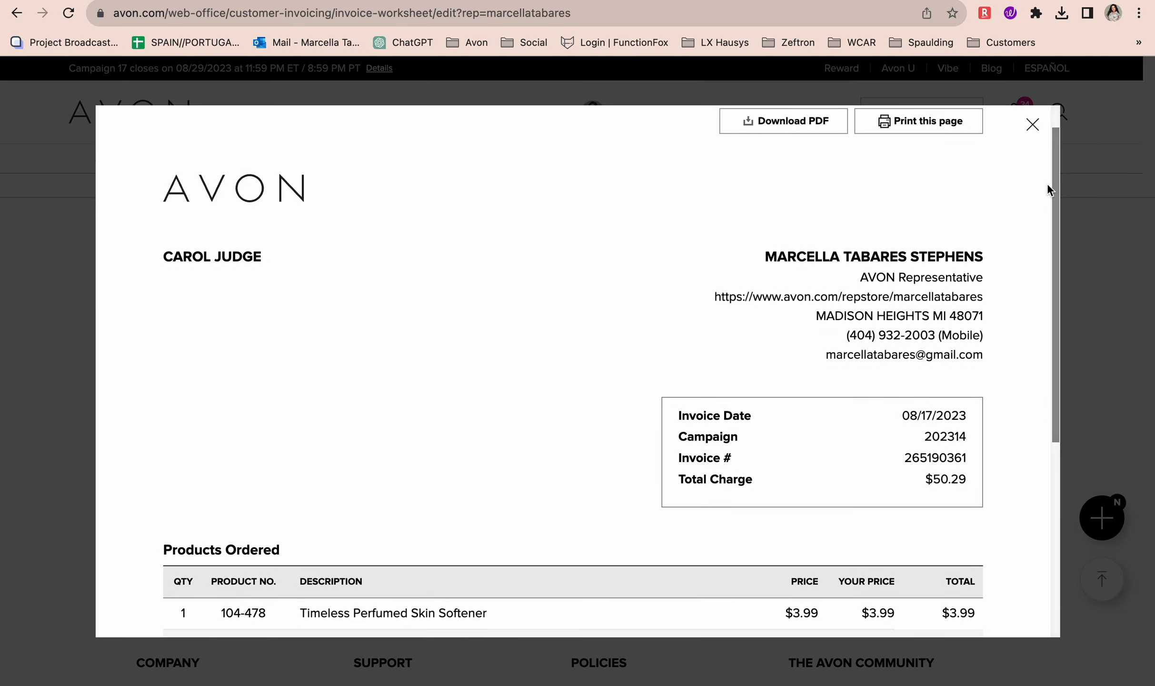
pyautogui.moveTo(329, 251)
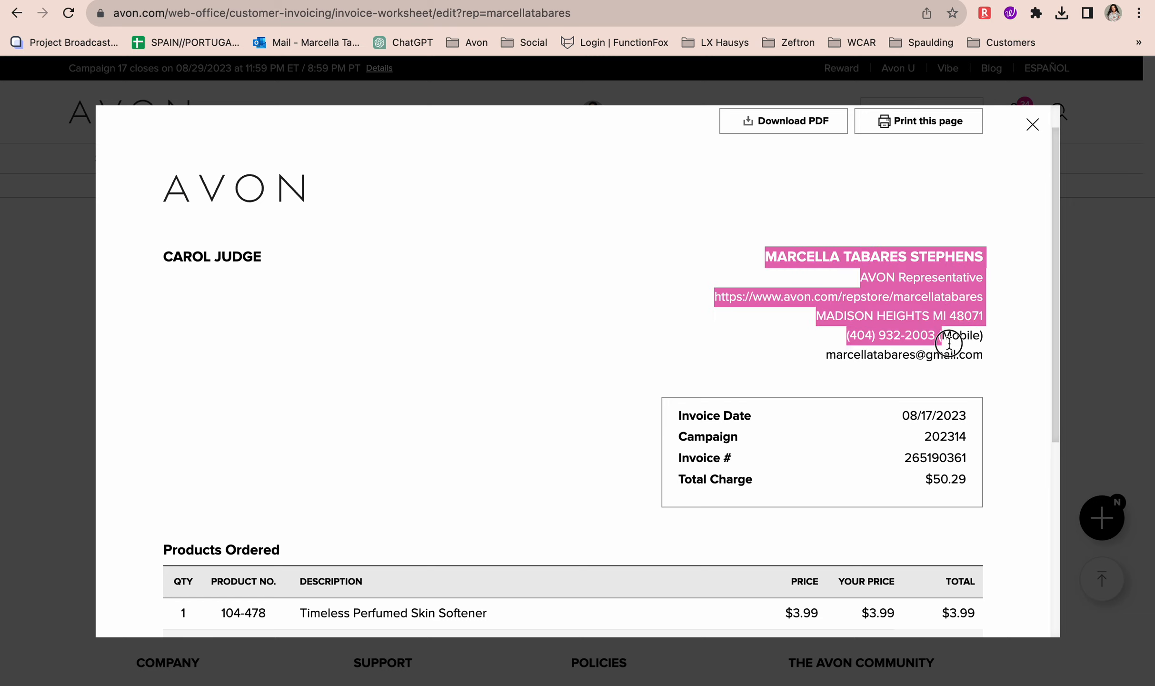
pyautogui.scroll(-3)
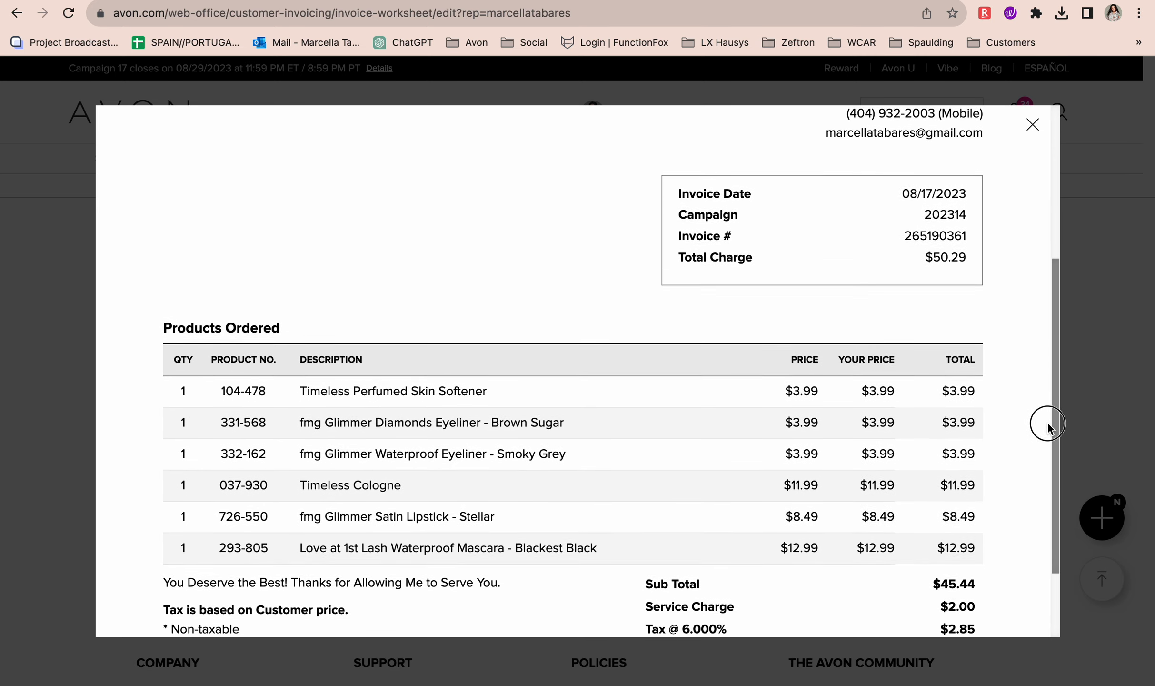
pyautogui.scroll(-3)
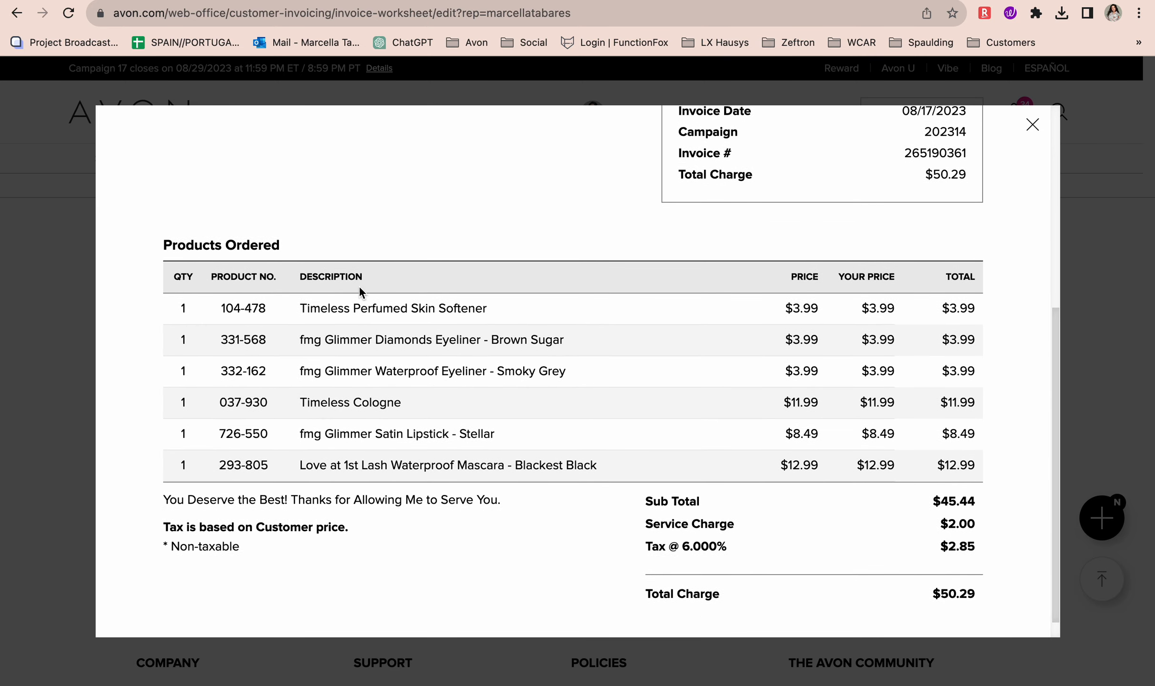
pyautogui.moveTo(191, 316)
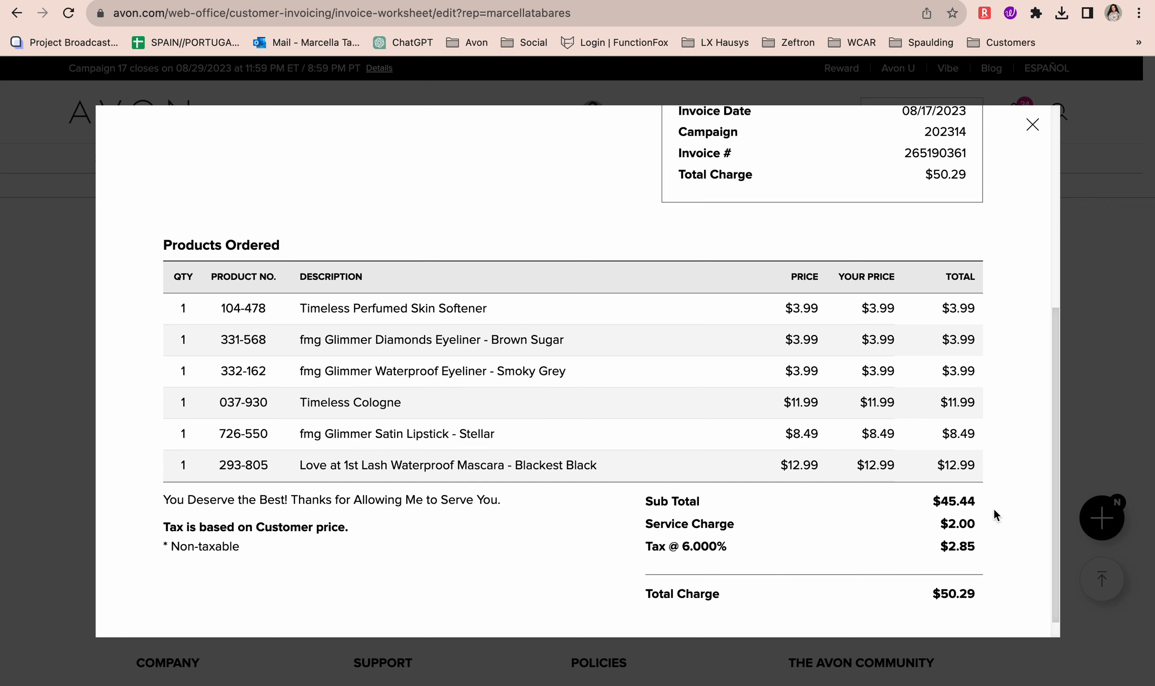
pyautogui.moveTo(954, 525)
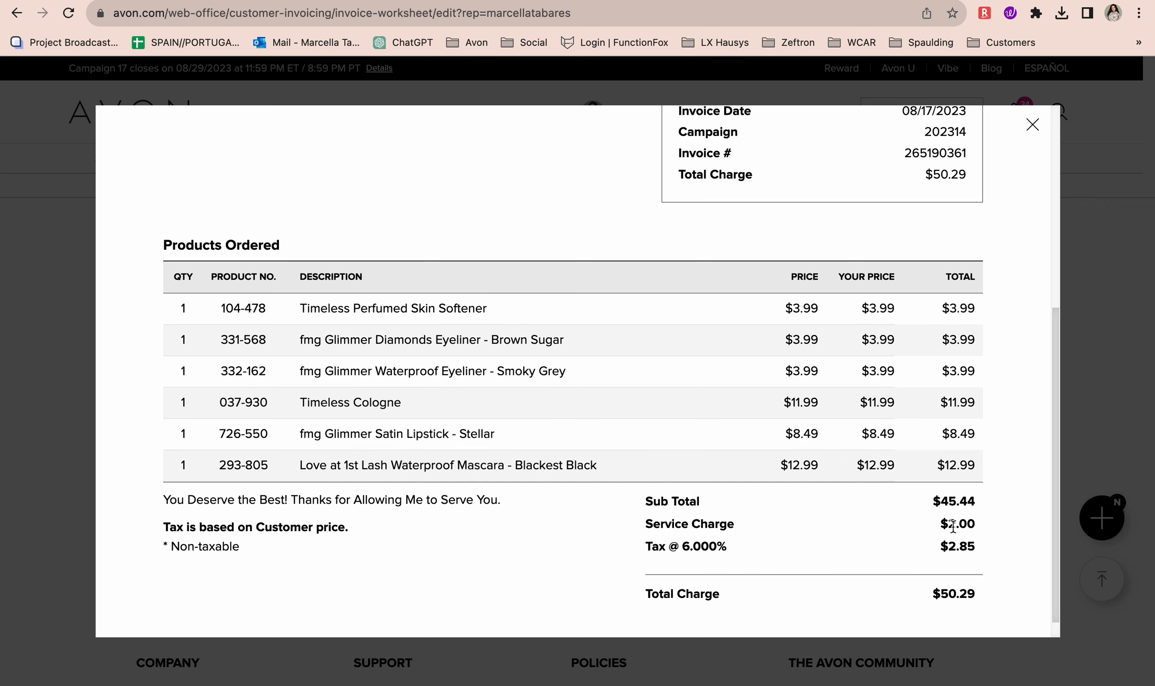
pyautogui.doubleClick(957, 524)
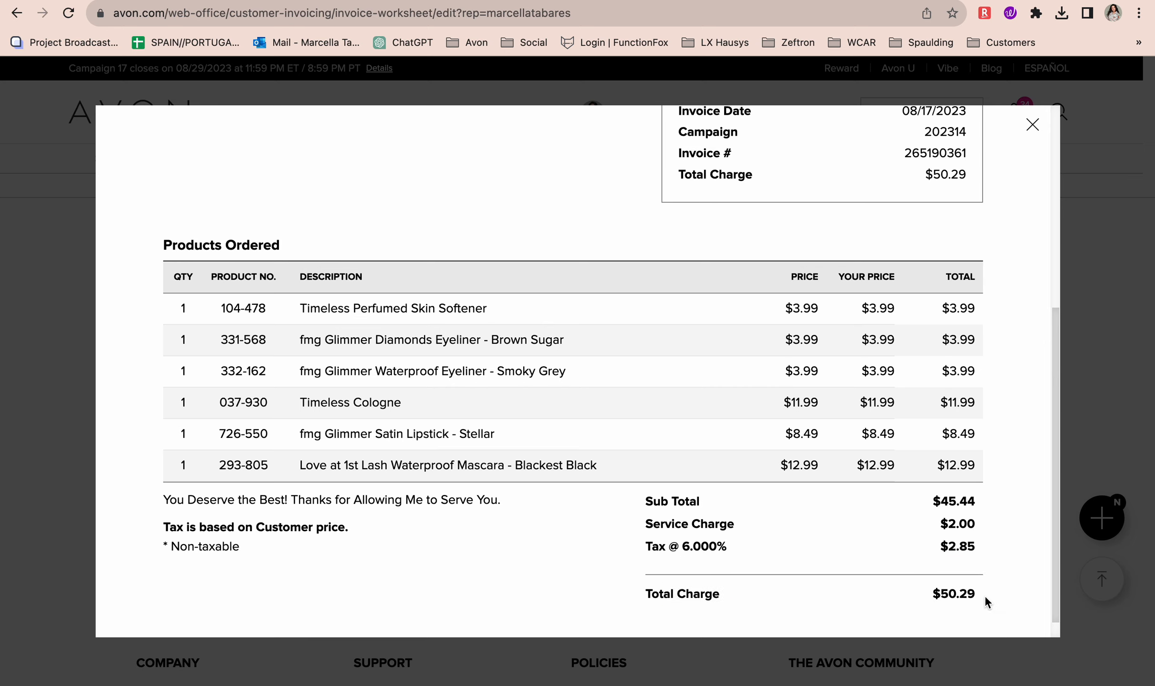
pyautogui.scroll(3)
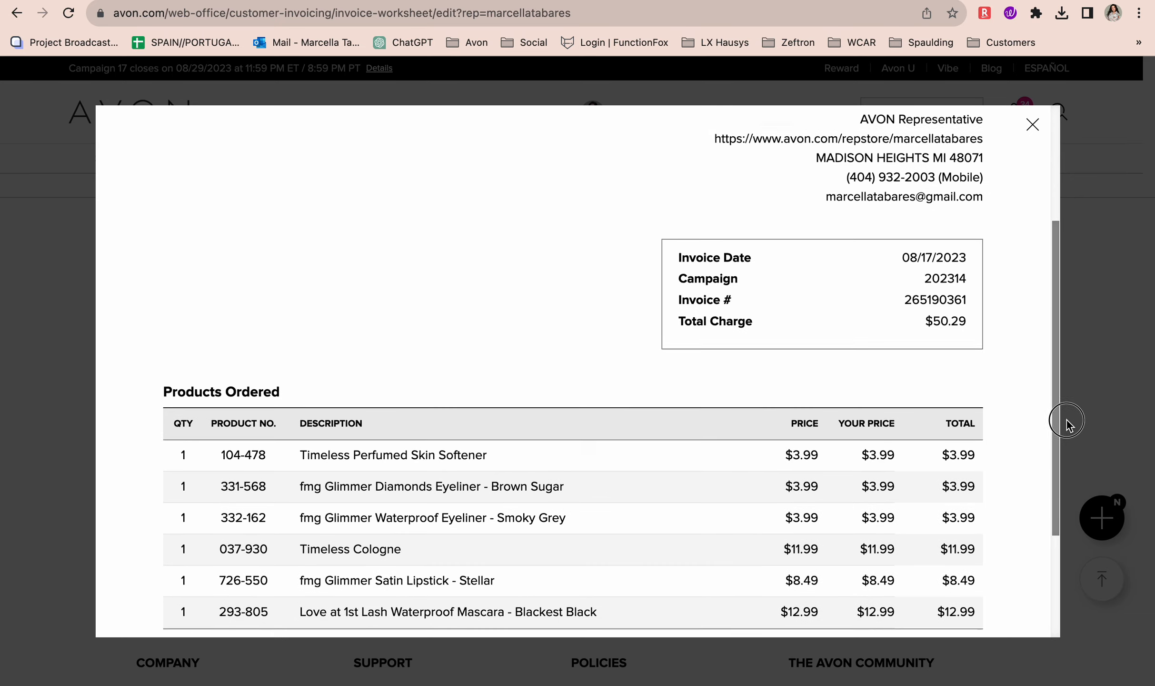
pyautogui.scroll(3)
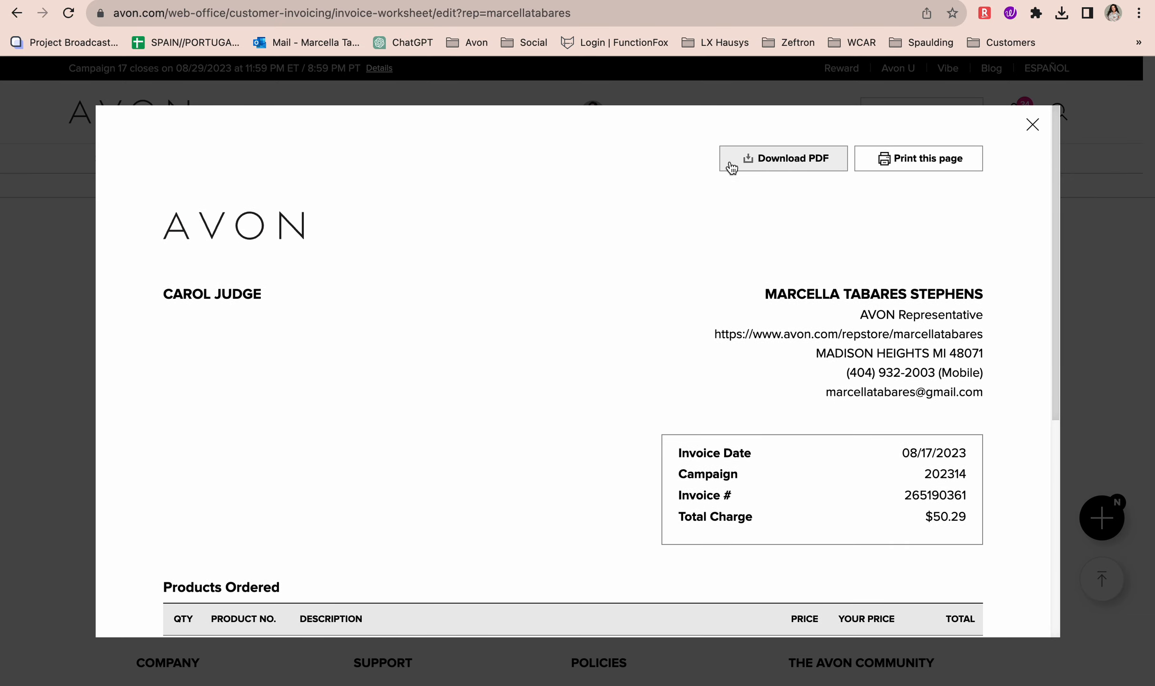
pyautogui.moveTo(382, 209)
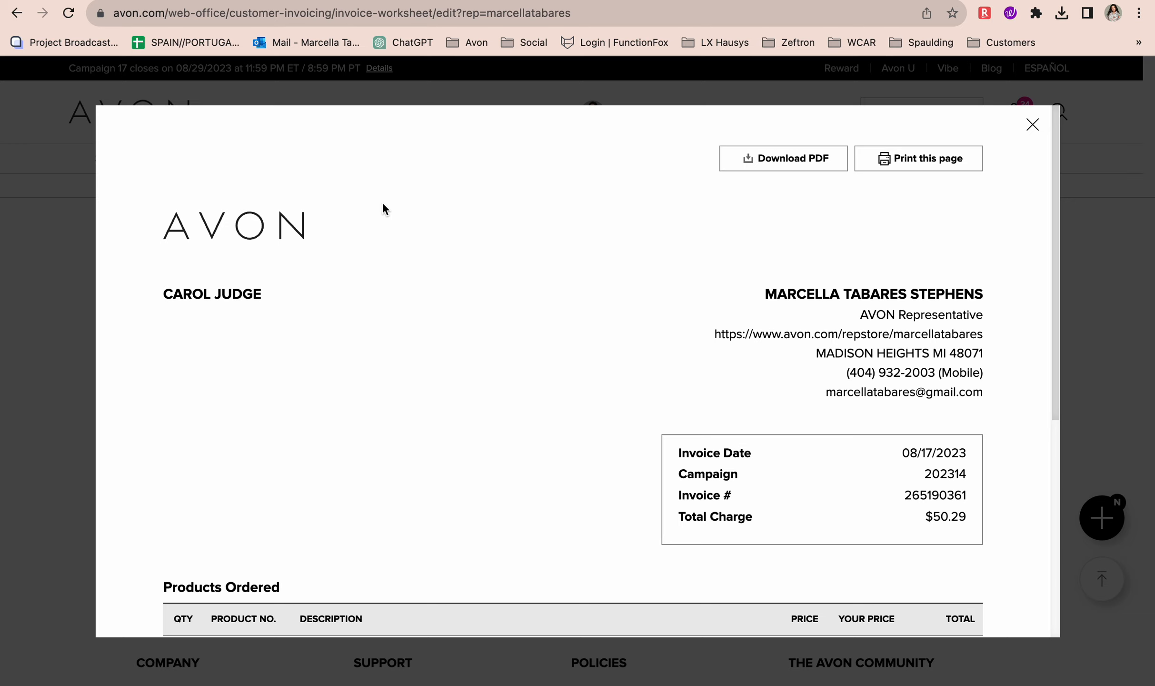
pyautogui.moveTo(919, 159)
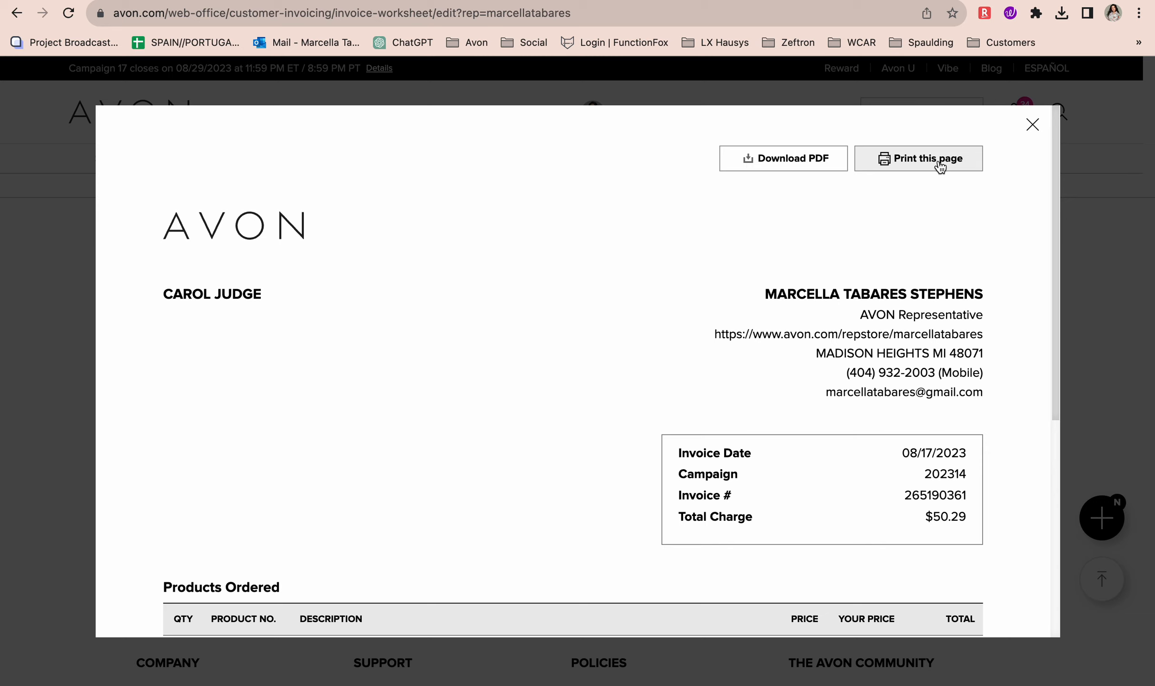
pyautogui.moveTo(1035, 134)
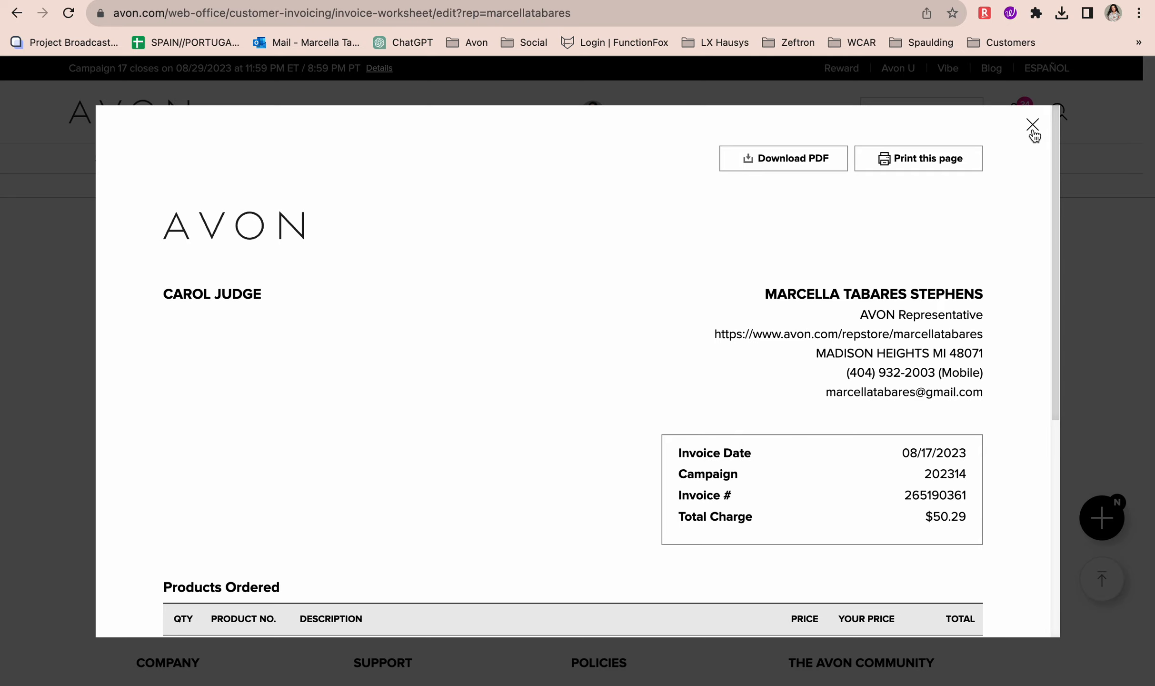
pyautogui.click(1034, 124)
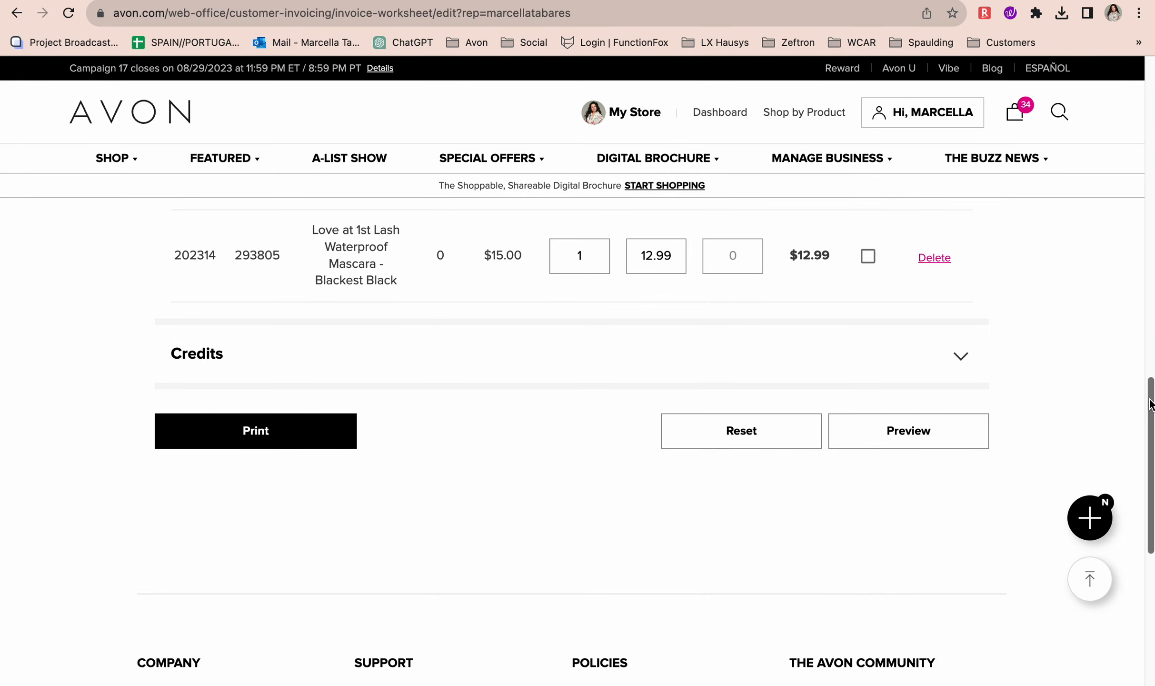
pyautogui.scroll(3)
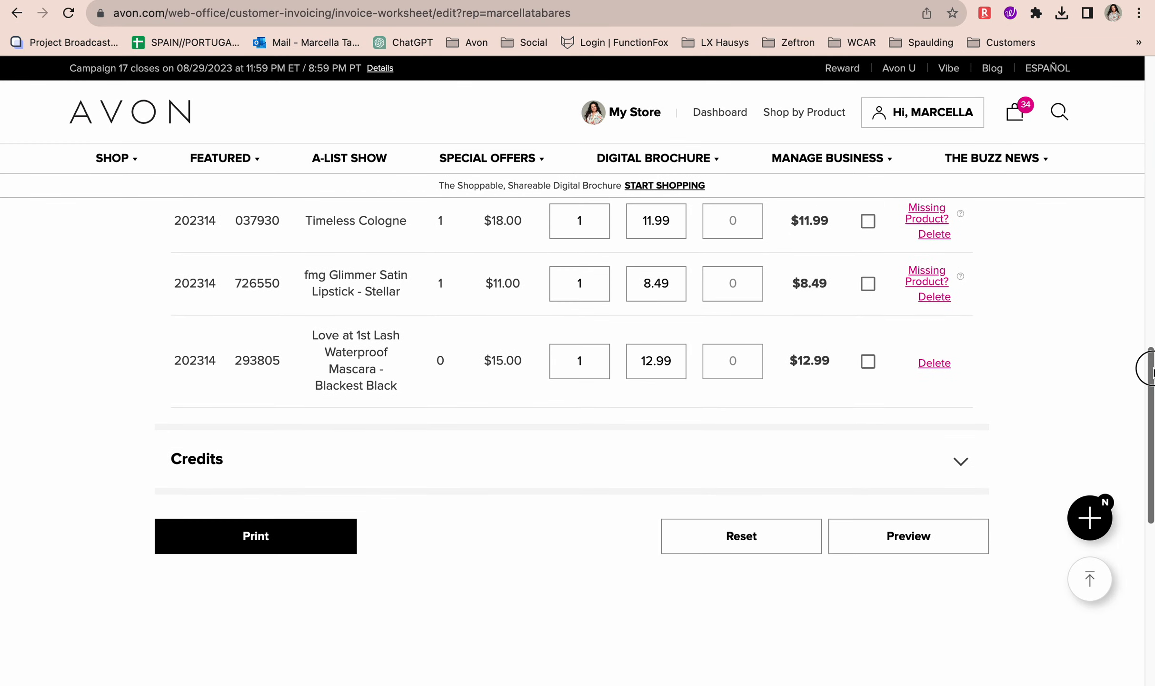
pyautogui.scroll(3)
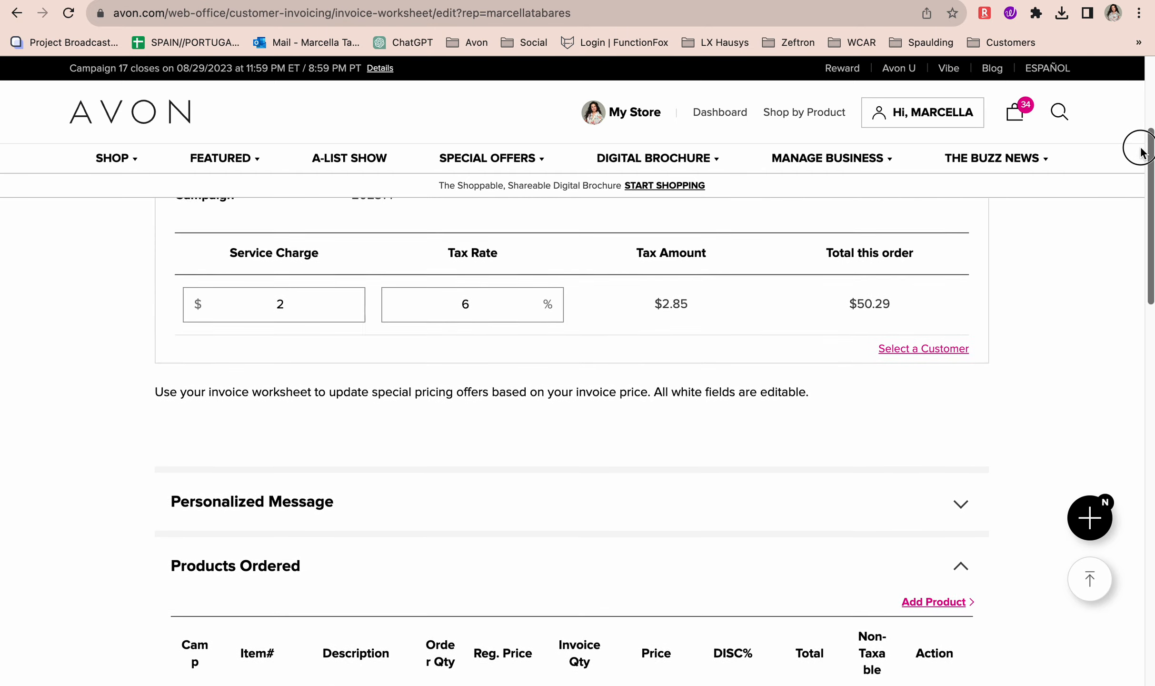
pyautogui.scroll(3)
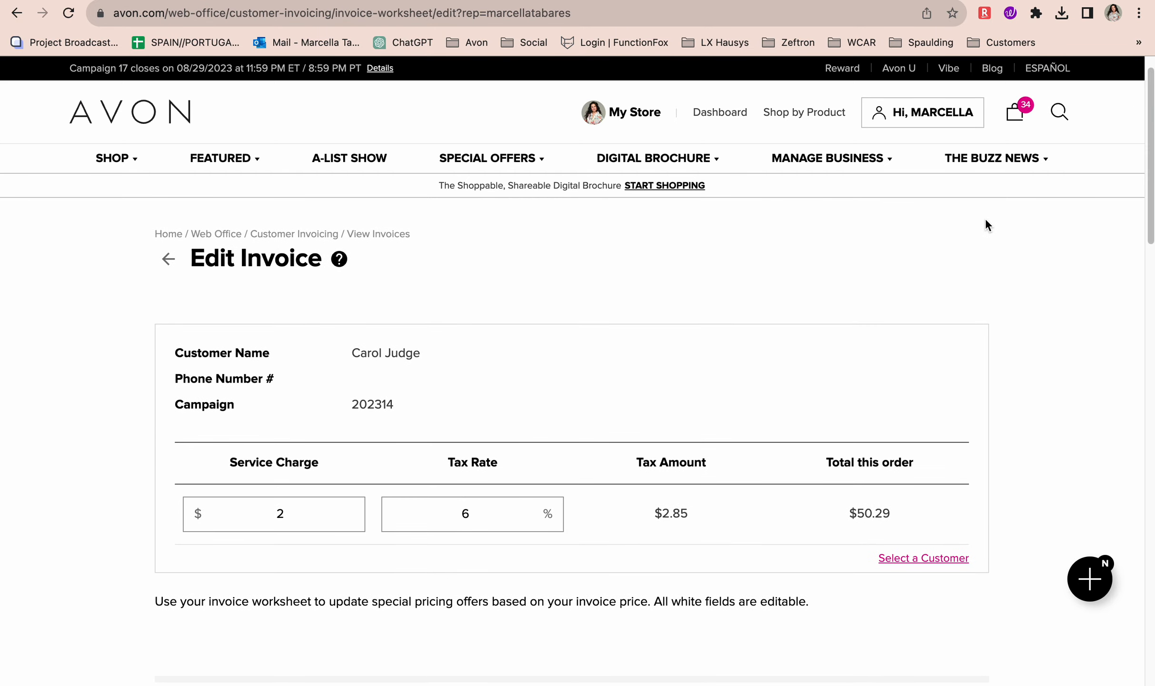